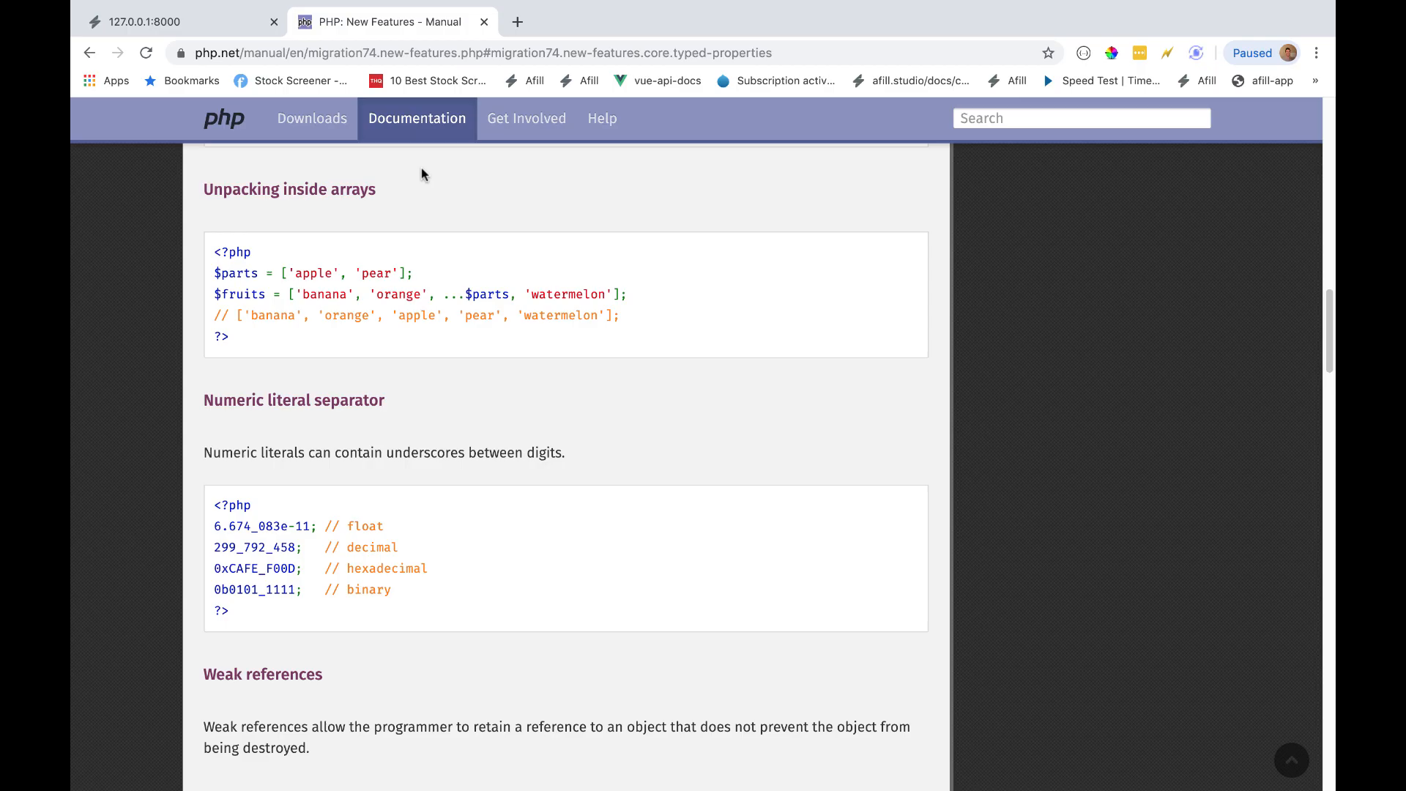
mouse_move(413, 202)
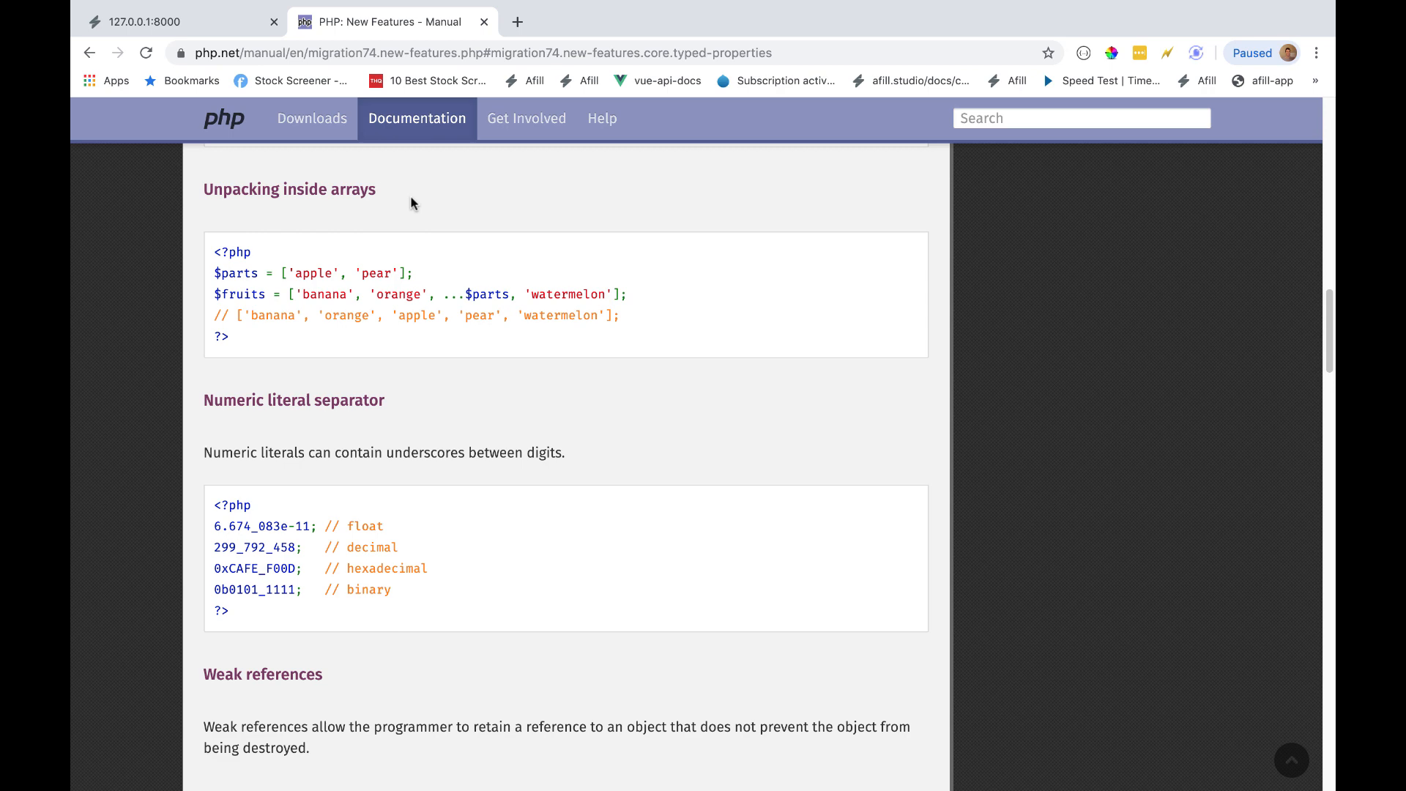
mouse_move(420, 210)
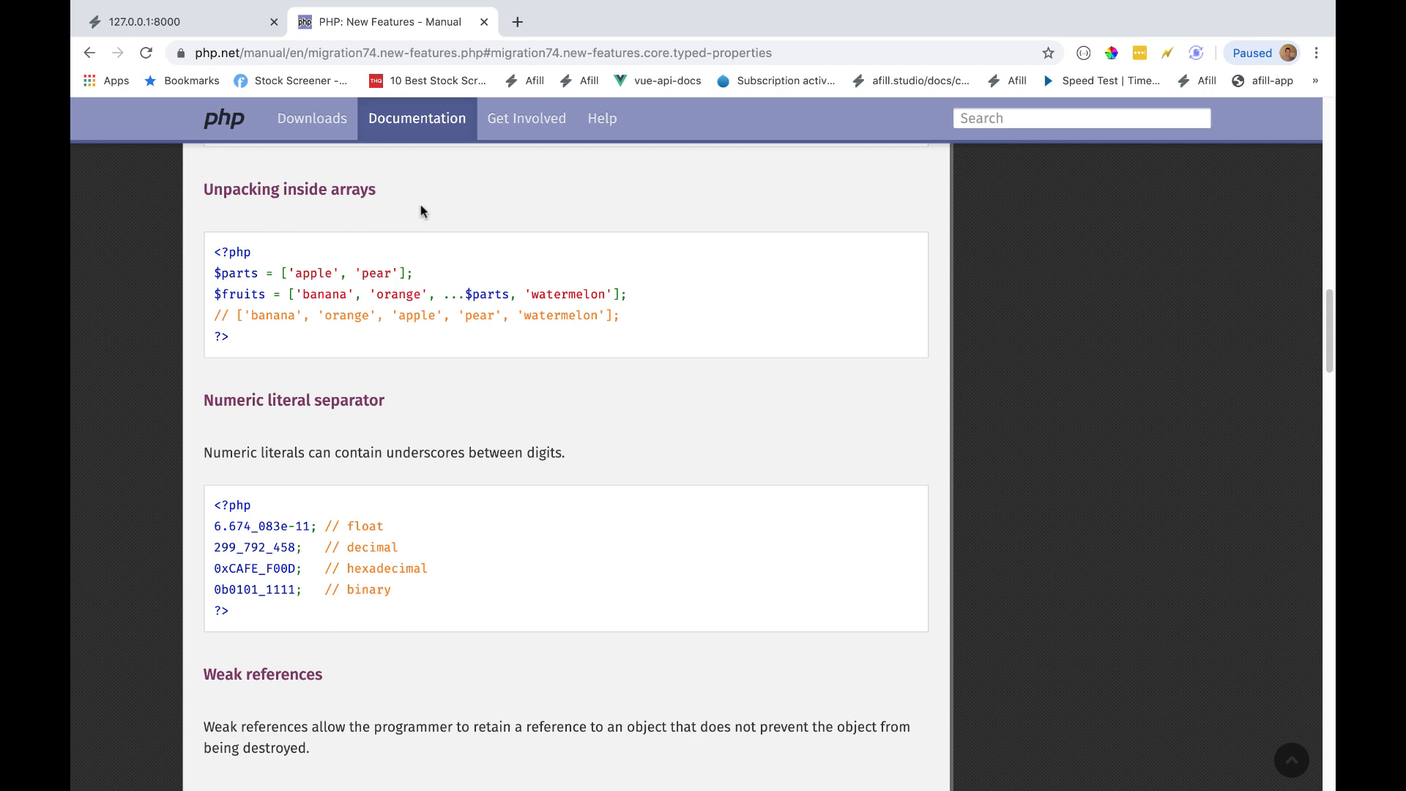
mouse_move(199, 194)
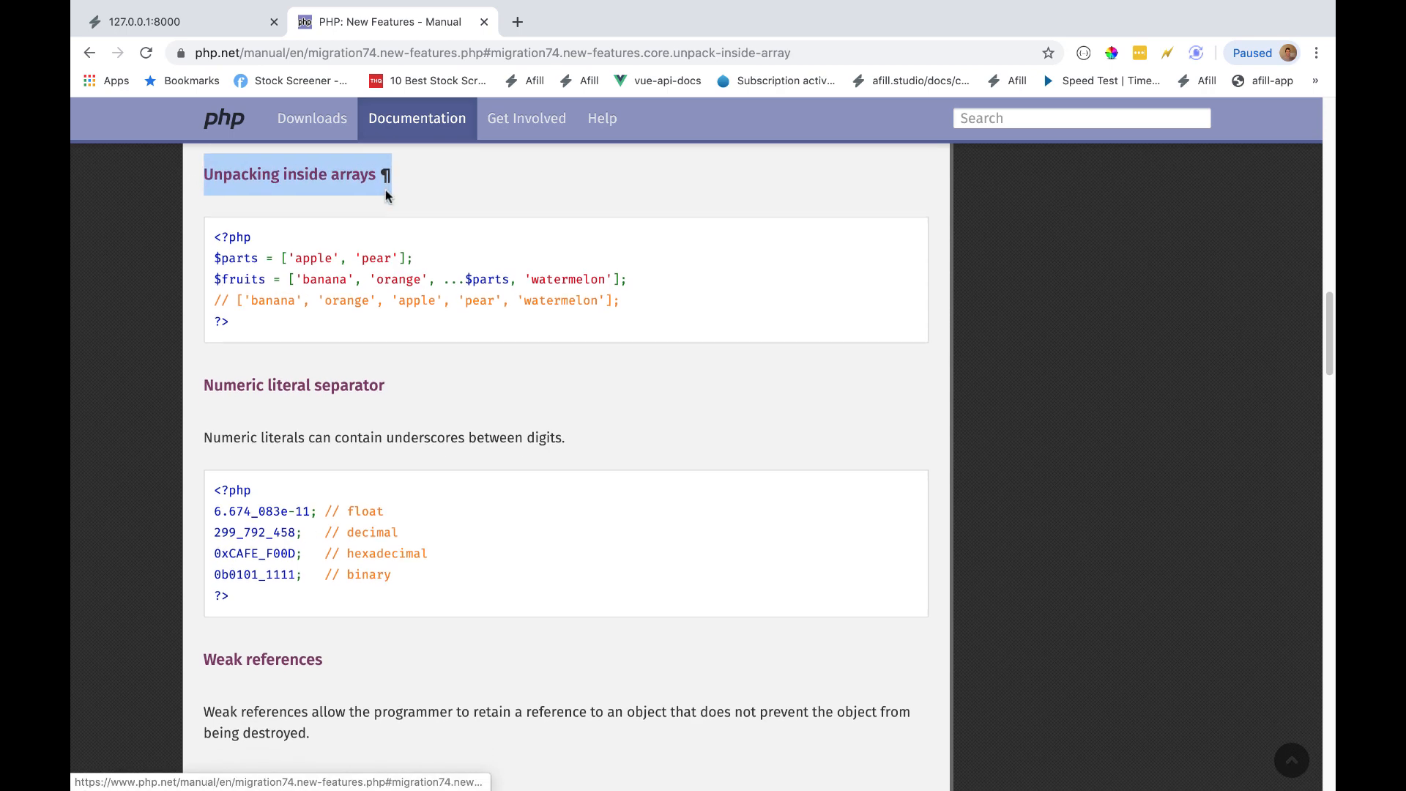
Write return [...$fruit, 'peach', 'apple', 'watermelon']; in the route closure.
scroll(down, 3)
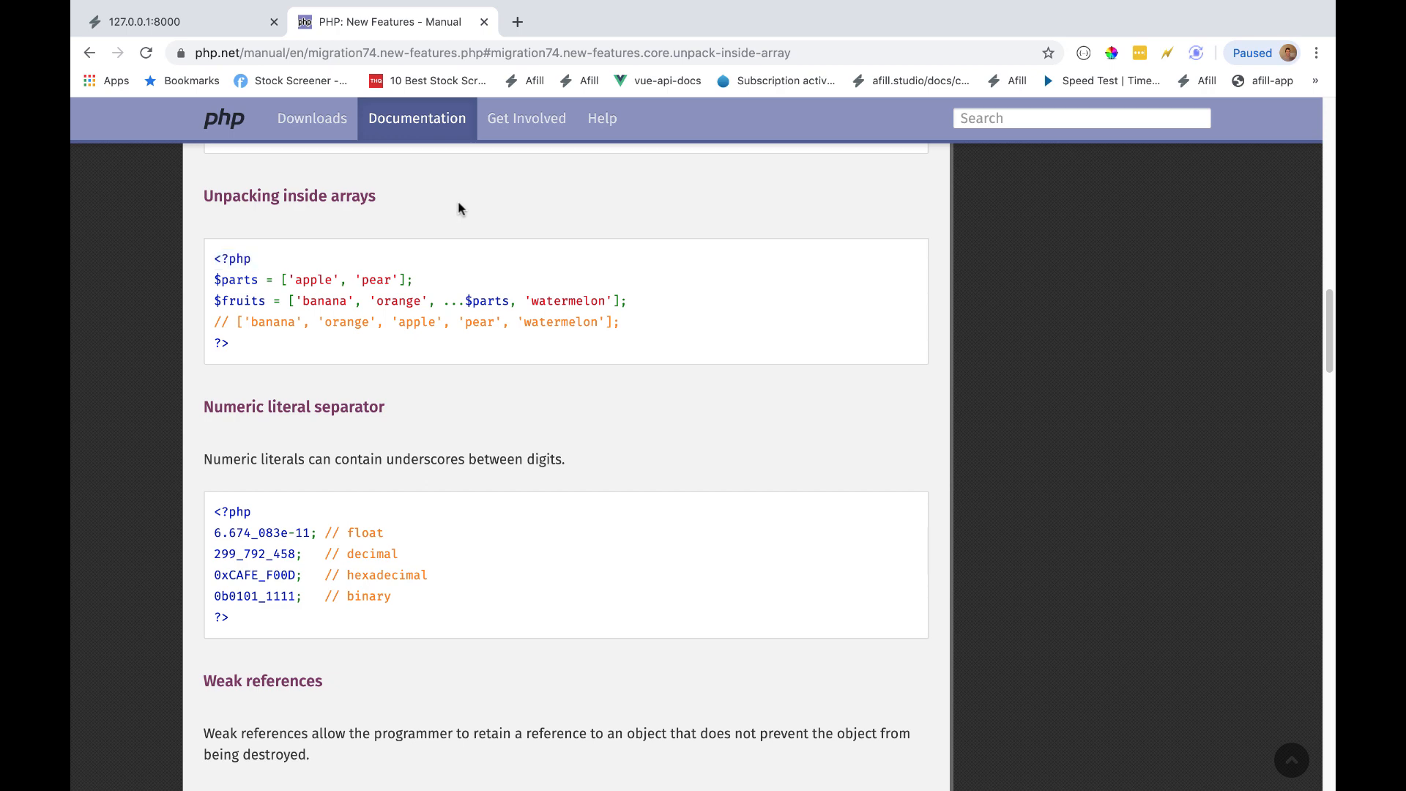
mouse_move(276, 198)
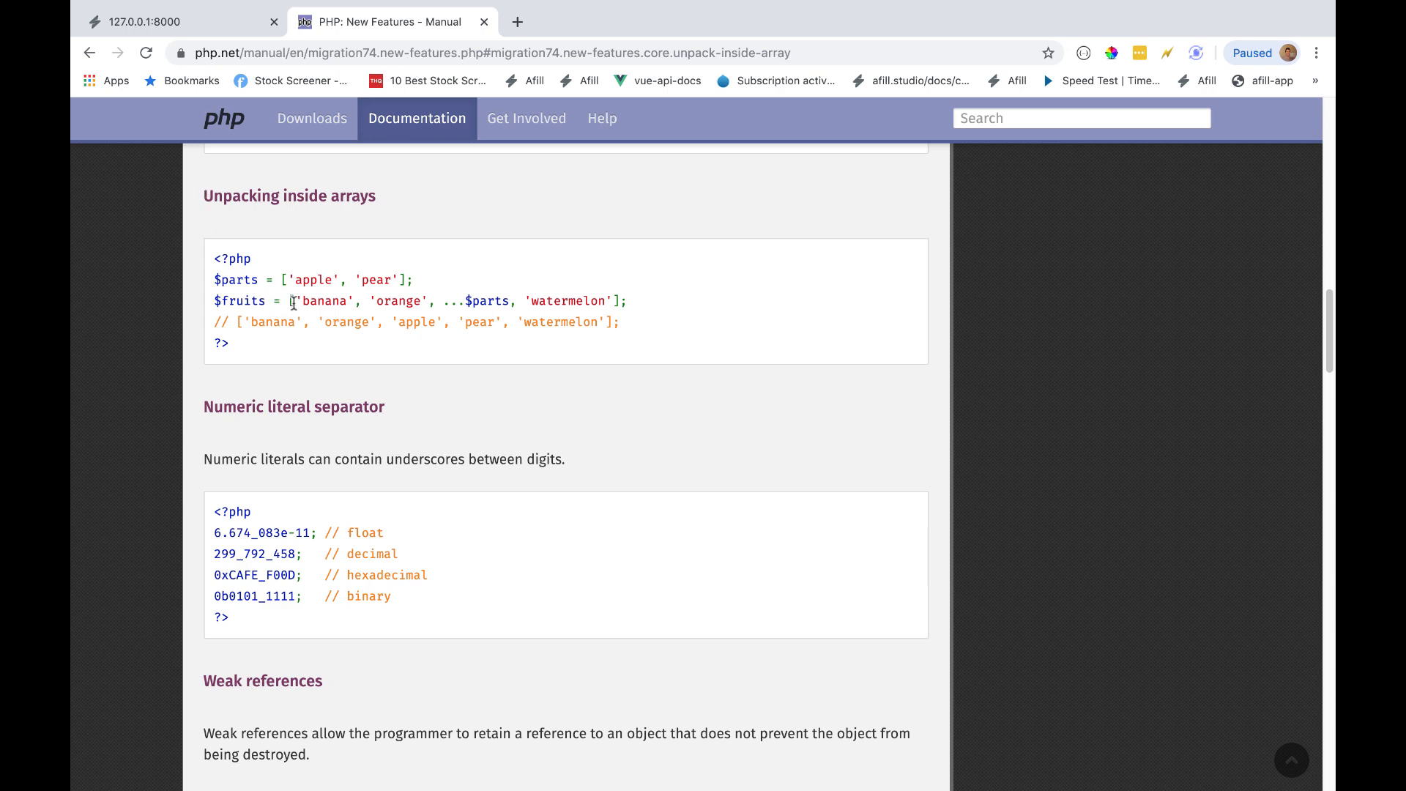
mouse_move(469, 387)
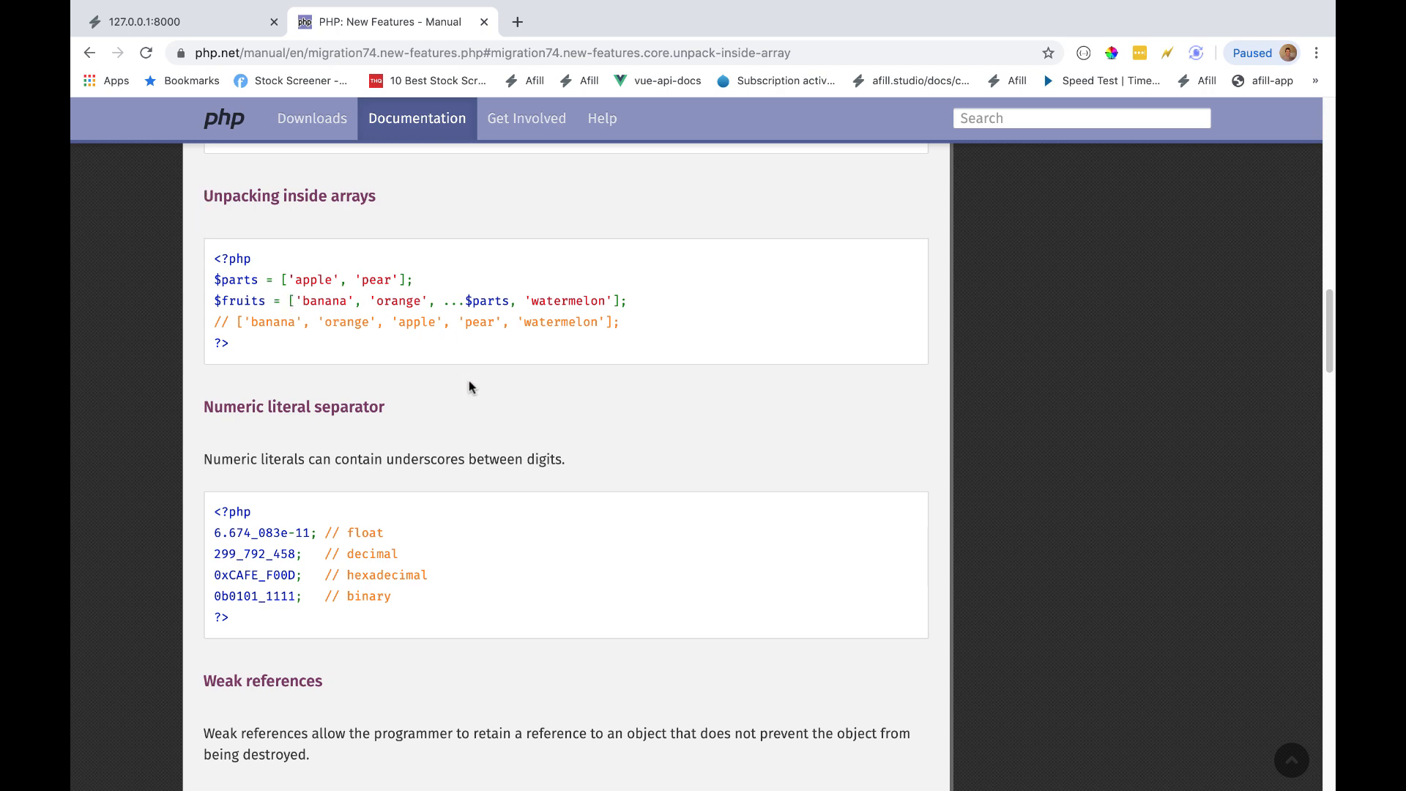
mouse_move(504, 487)
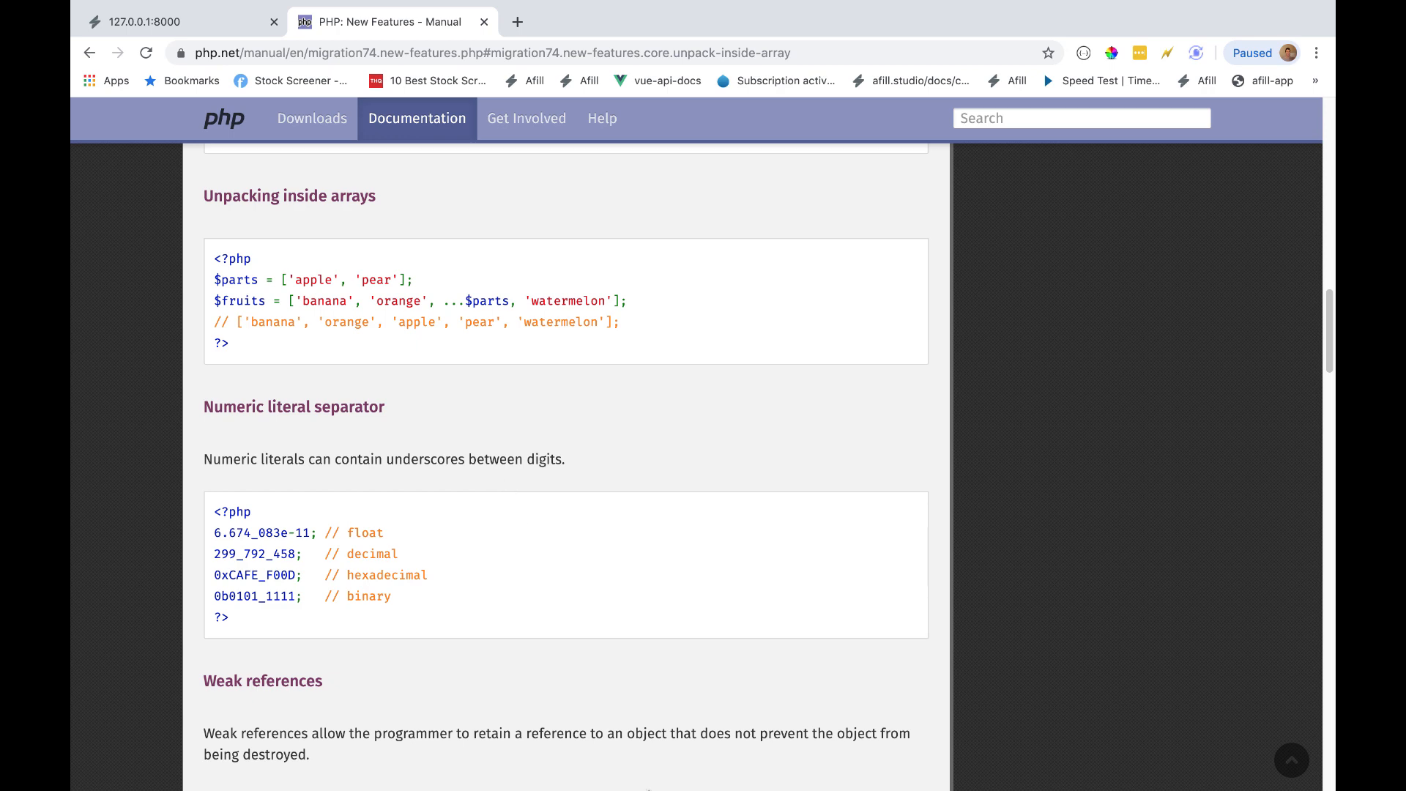
mouse_move(808, 757)
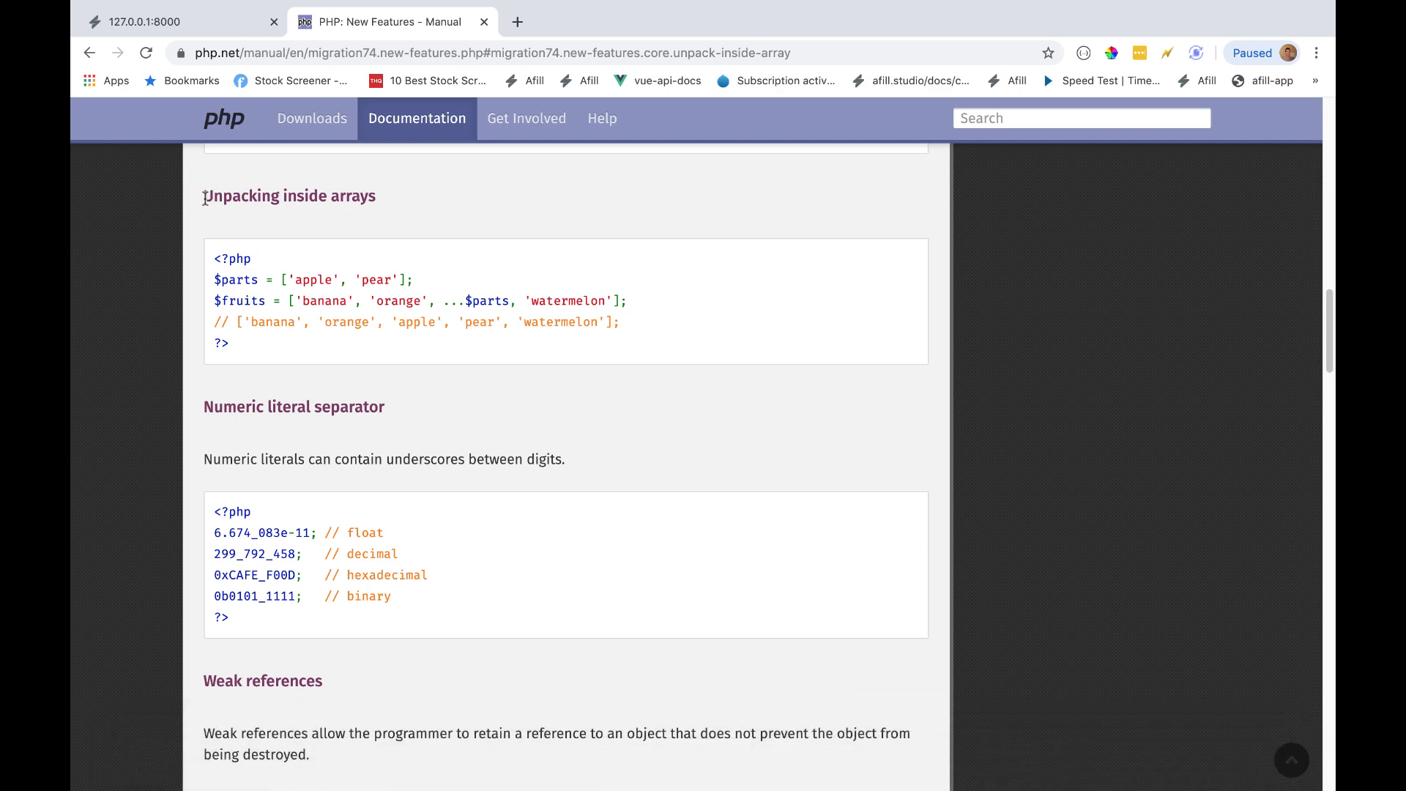
mouse_move(397, 268)
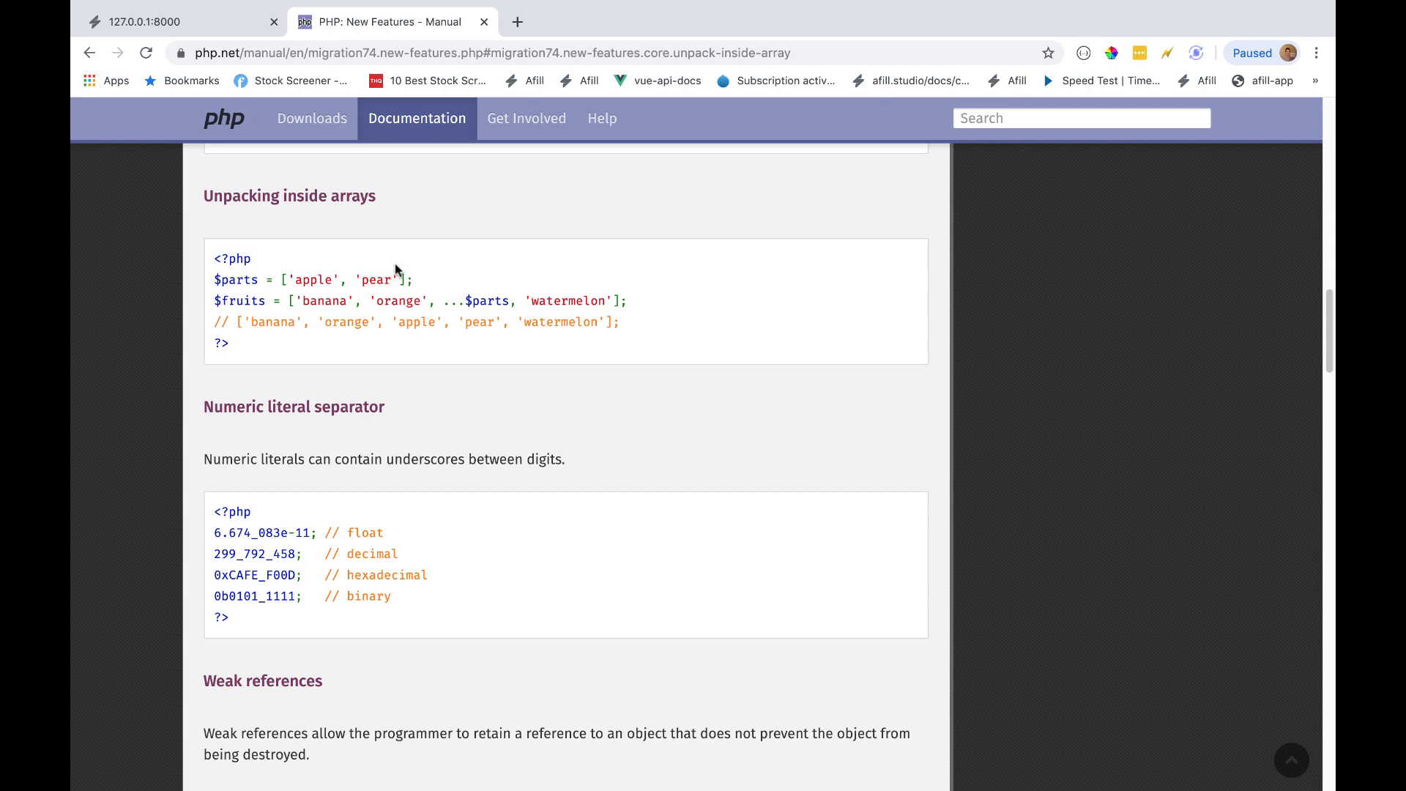
mouse_move(808, 758)
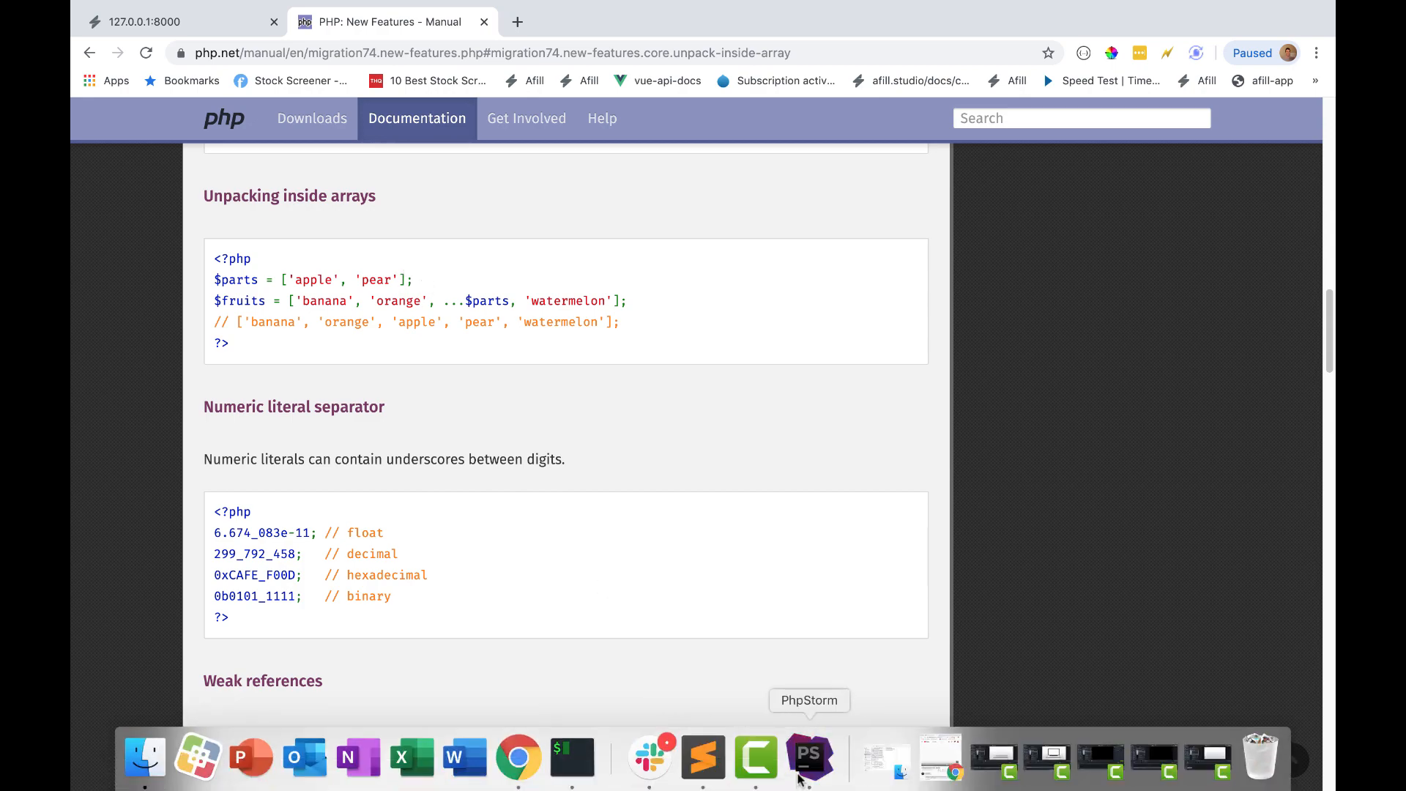
click(809, 756)
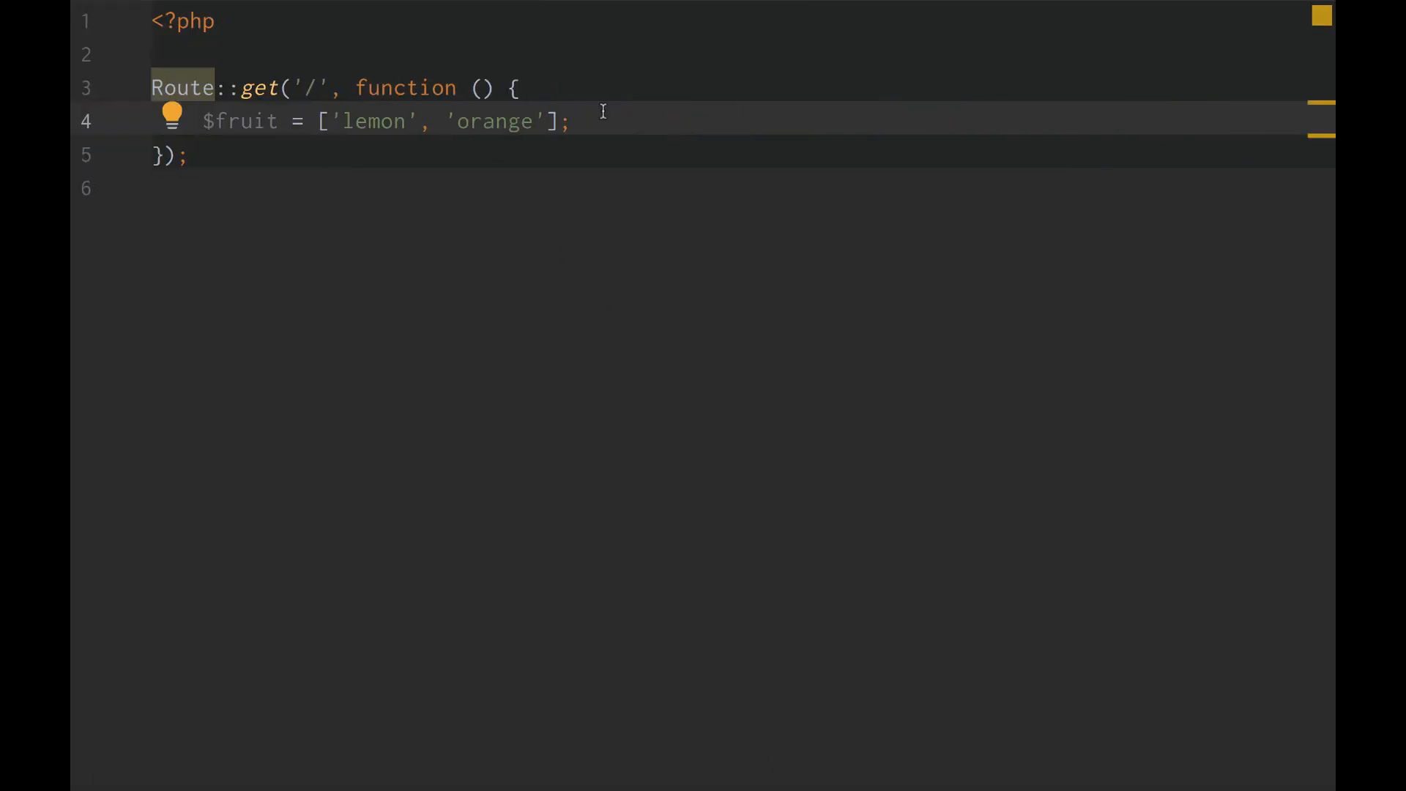
text(return [..)
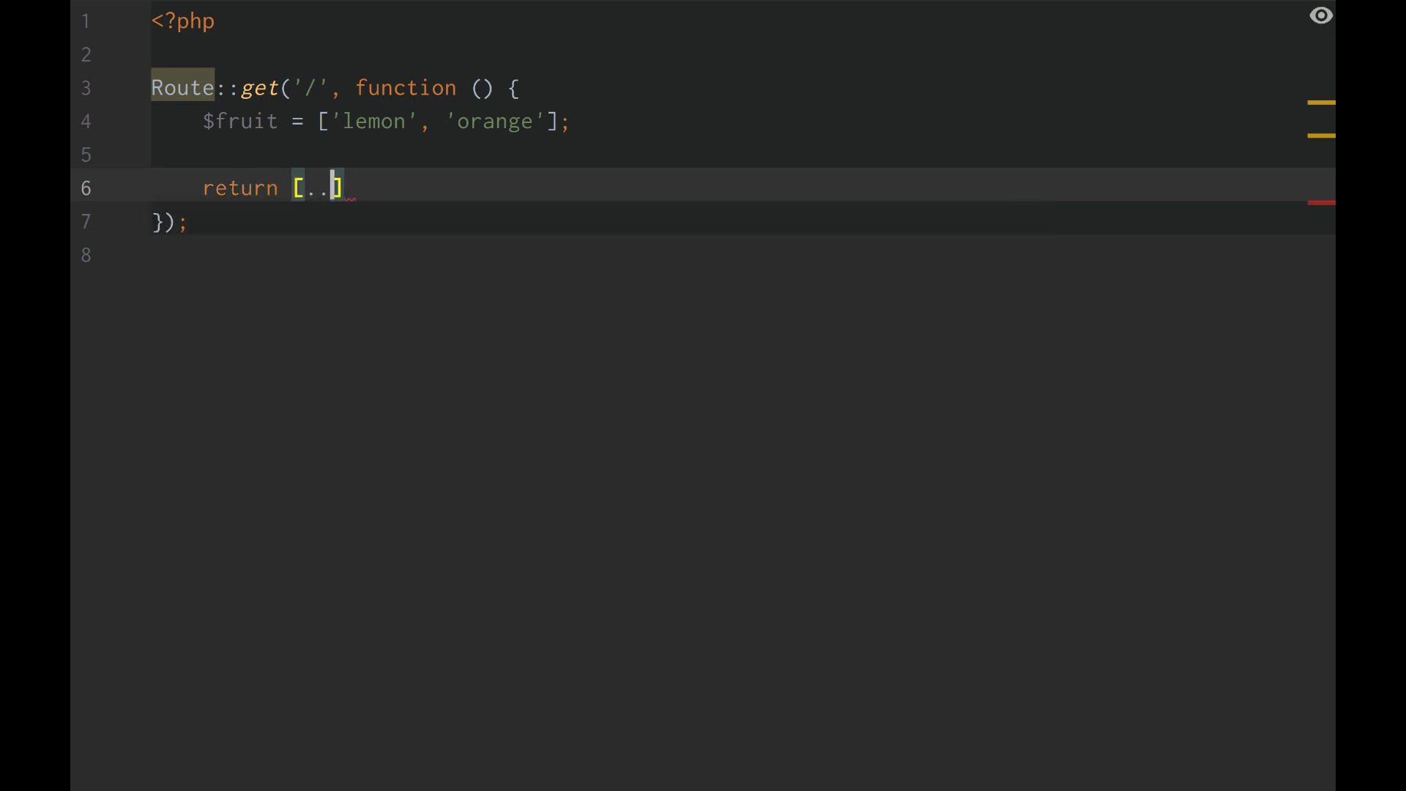
text(.$fruit,)
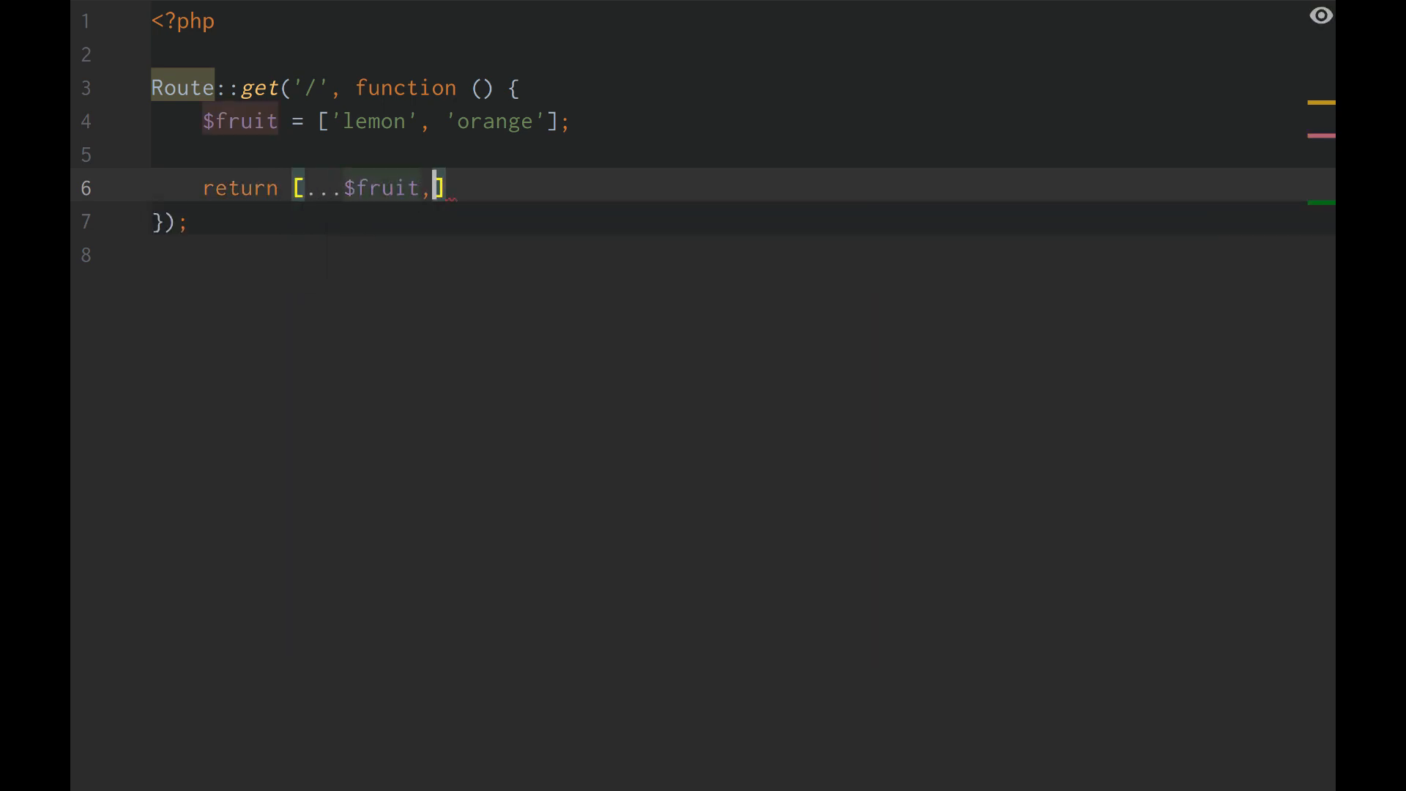
text('')
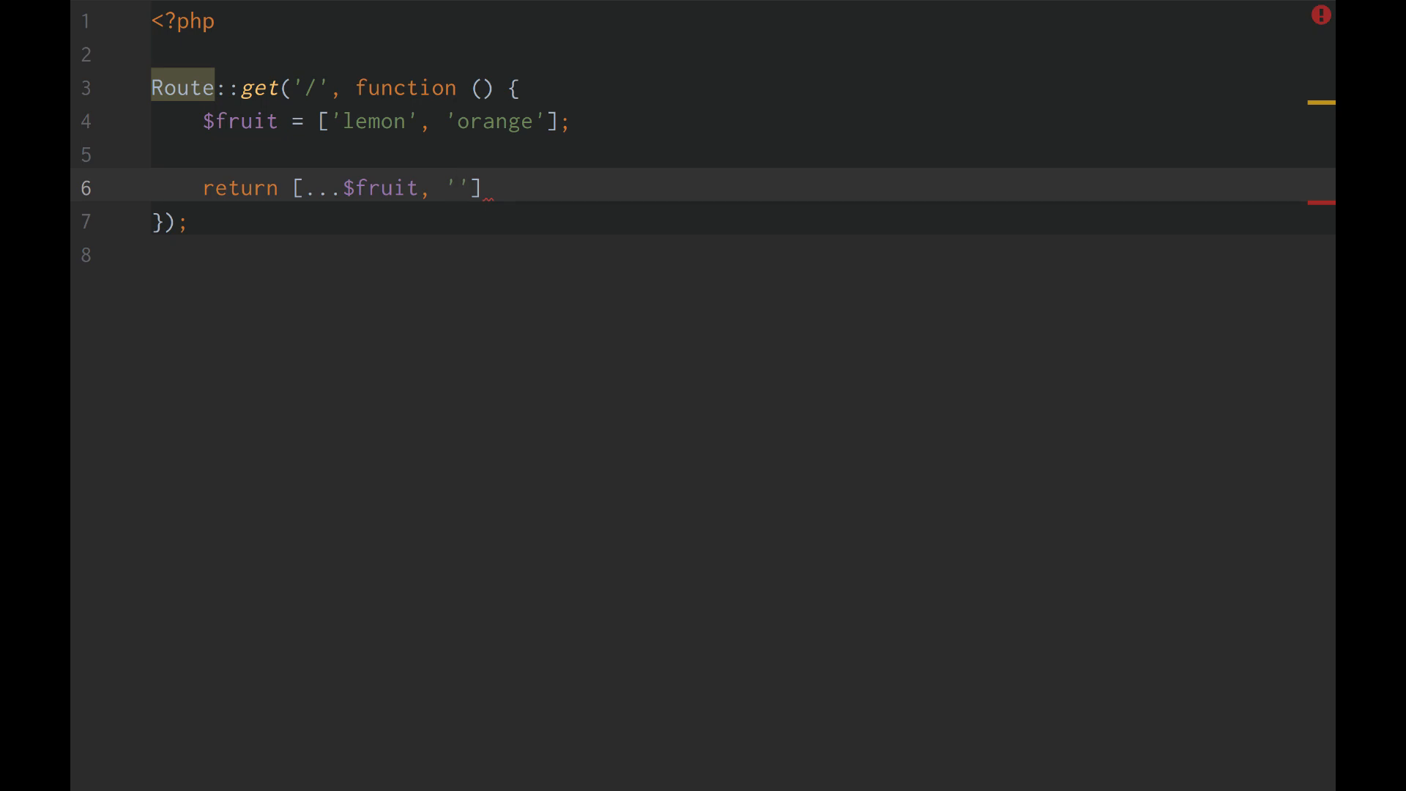
text(peach', 'app)
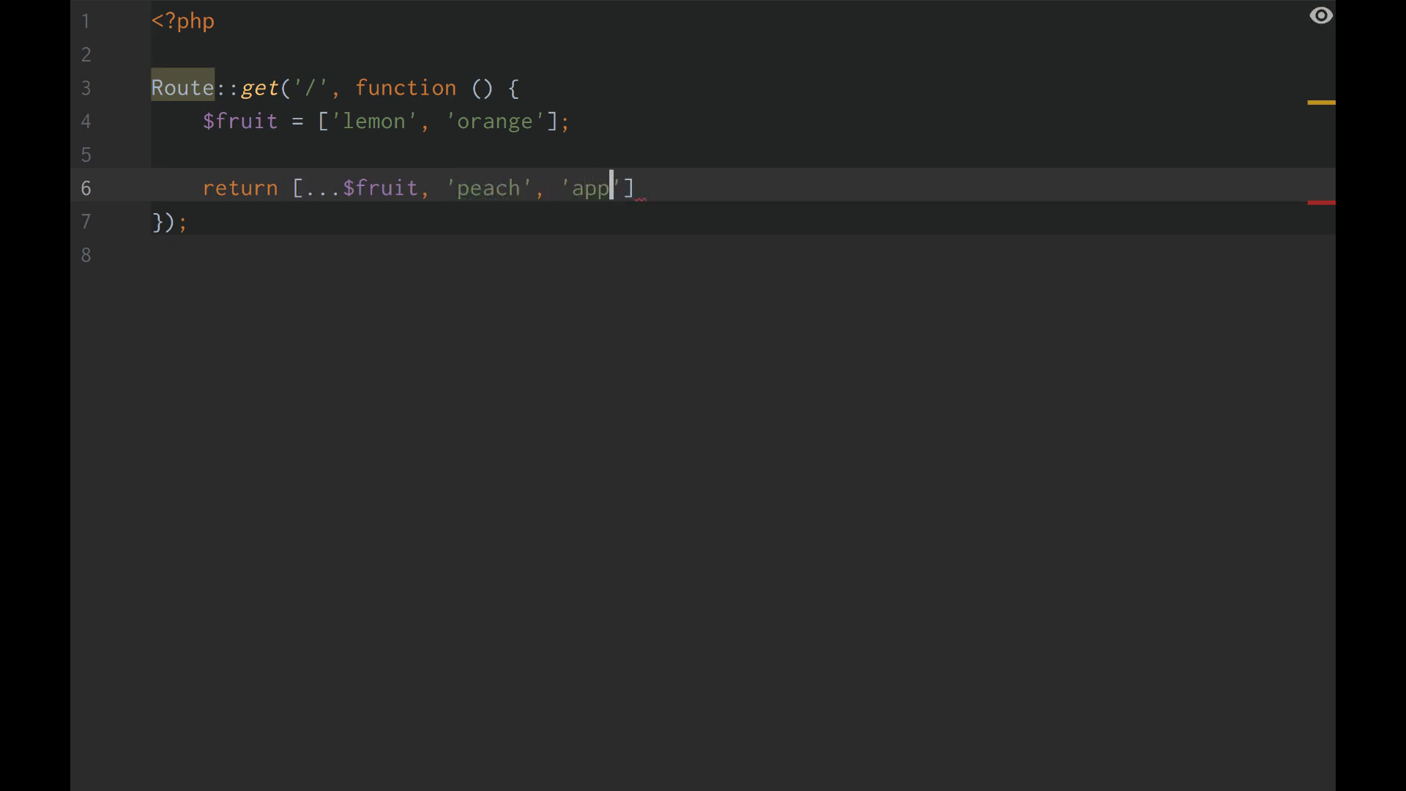
text(le', ')
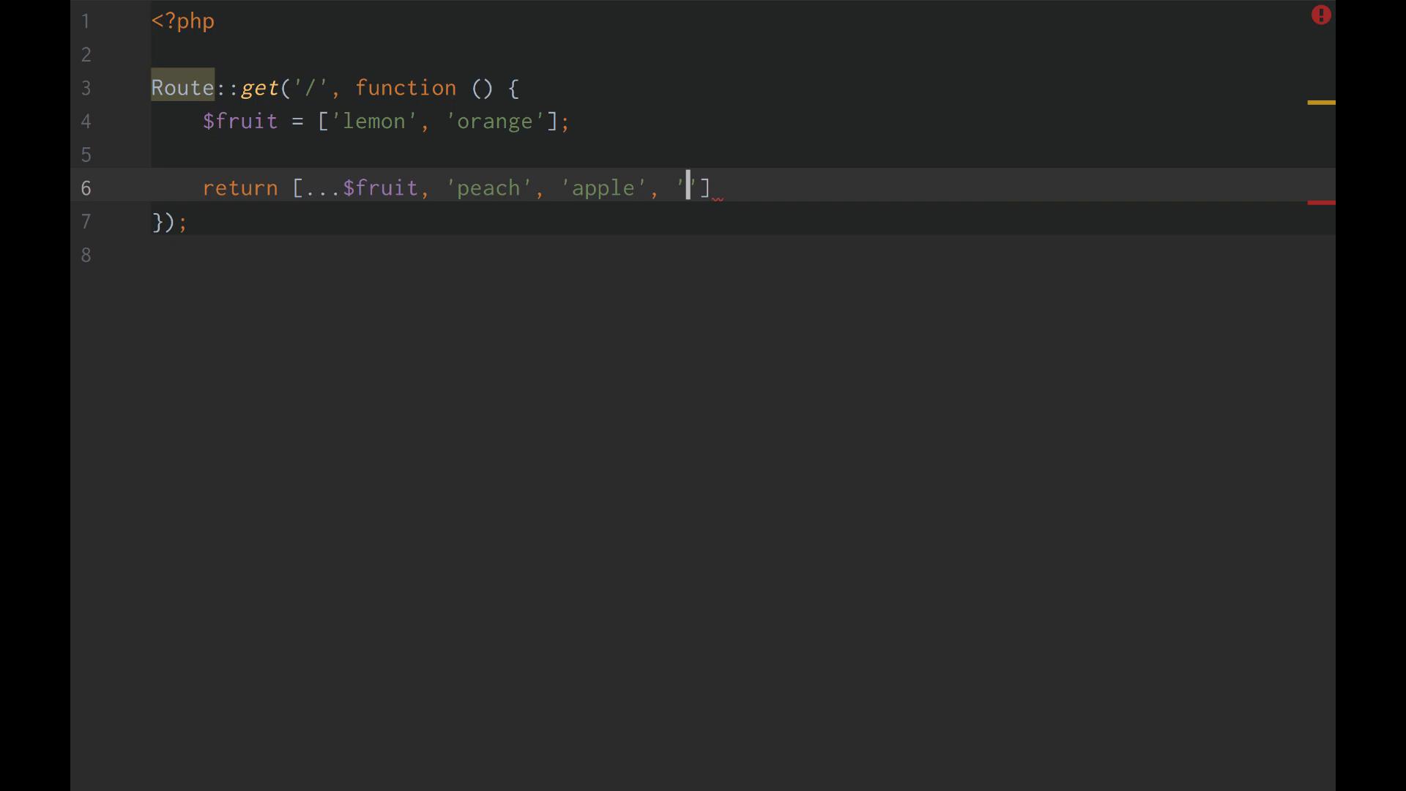
text(watermelon)
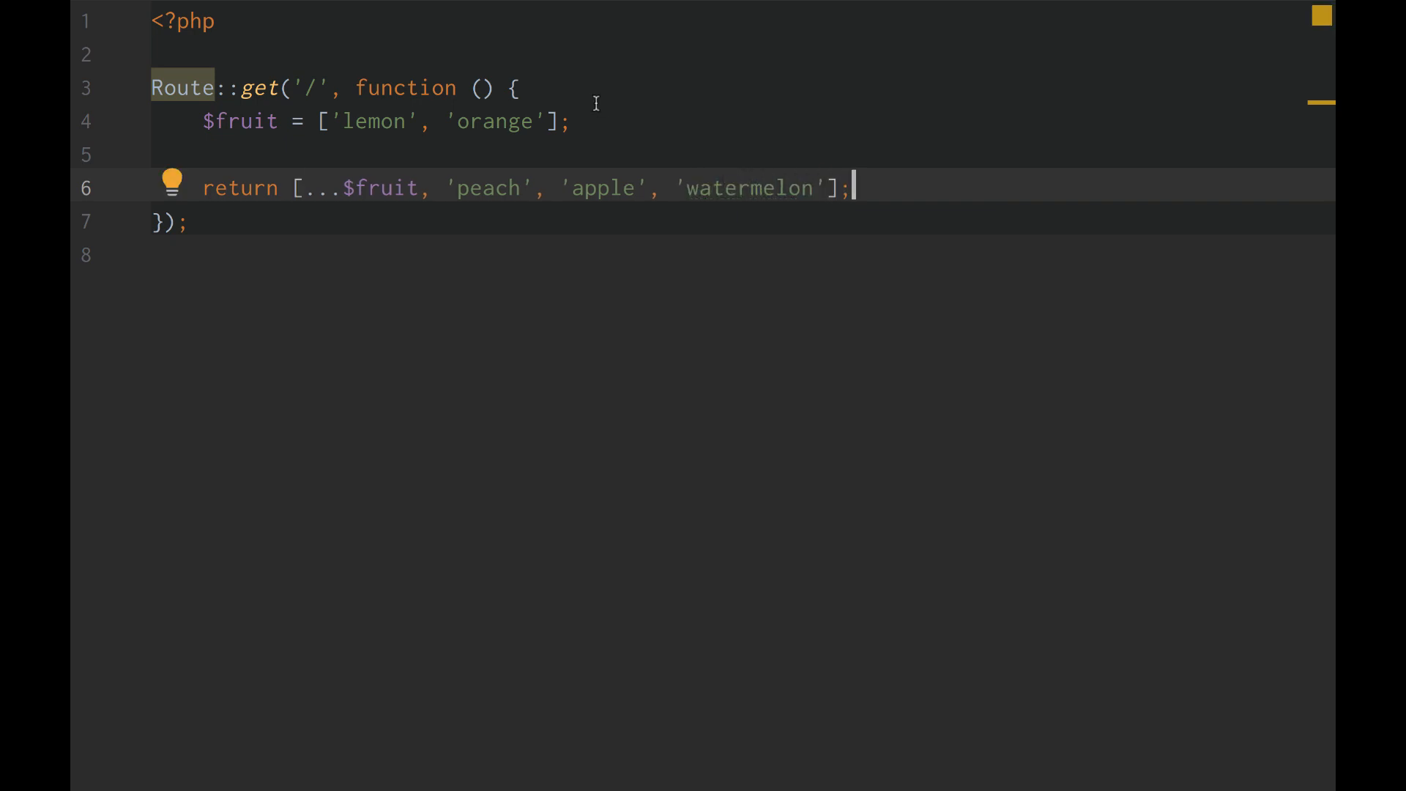
Highlight the unpacking example lines in the PHP Manual page for reference.
drag(318, 122, 556, 121)
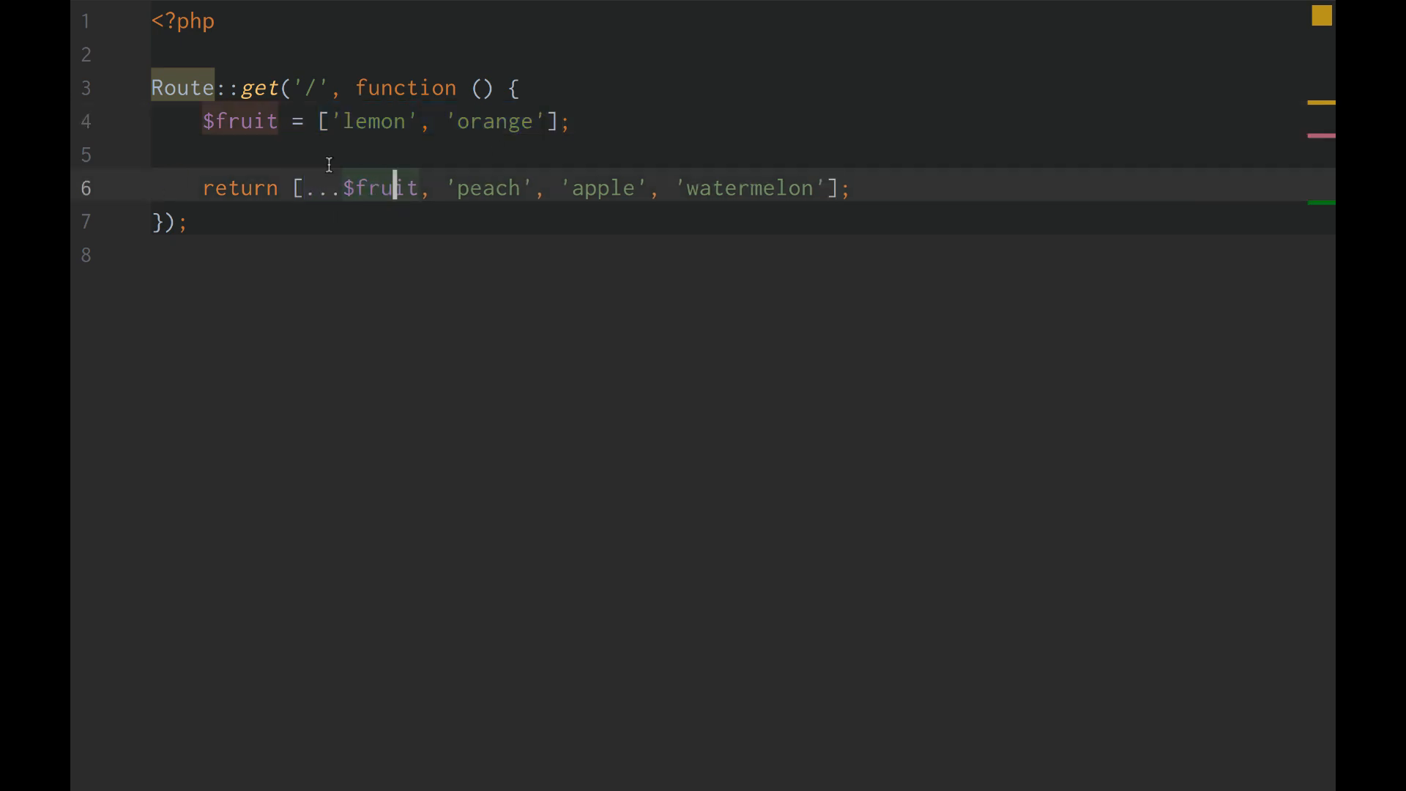
drag(304, 187, 413, 188)
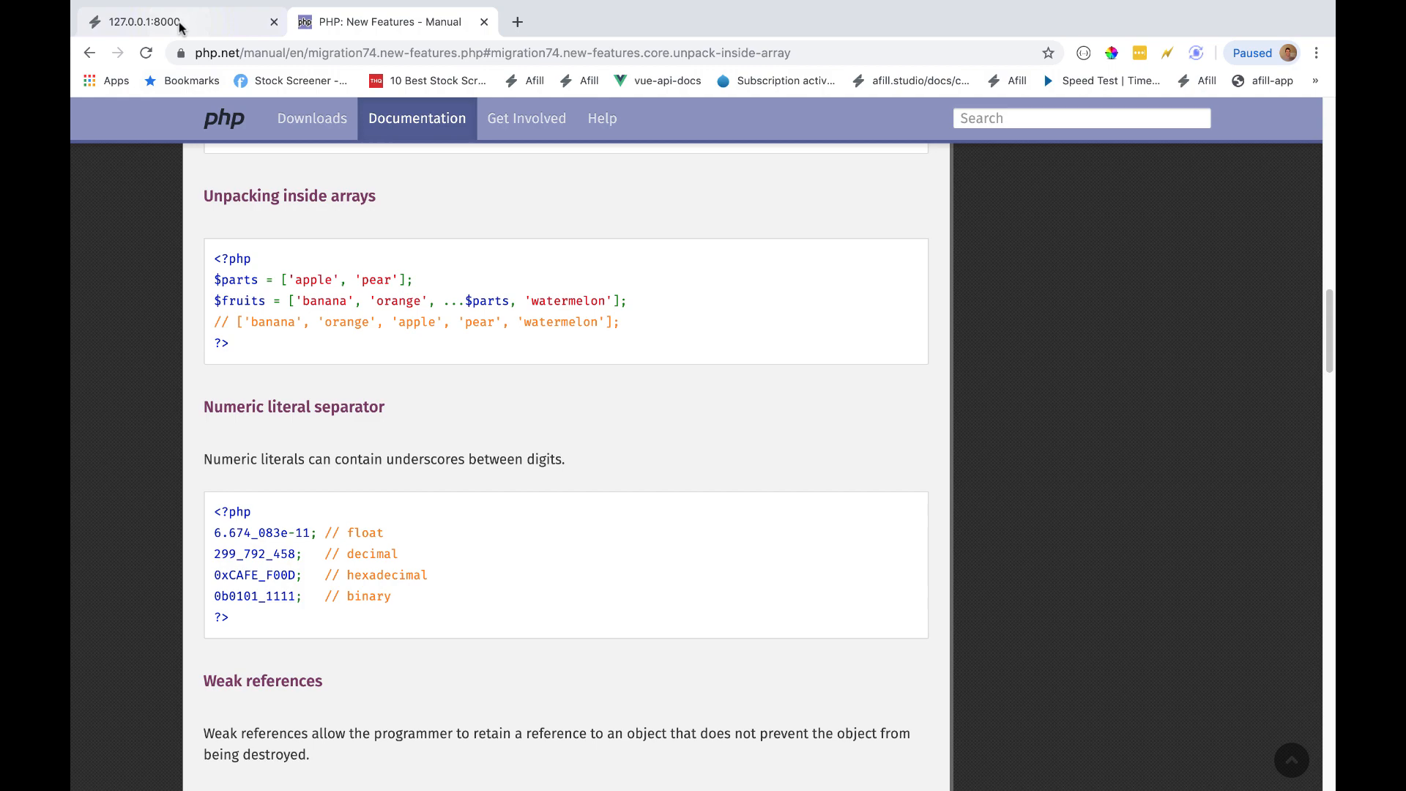
View the JSON list lemon, orange, peach, apple, watermelon at 127.0.0.1:8000, then return to the route code.
click(168, 22)
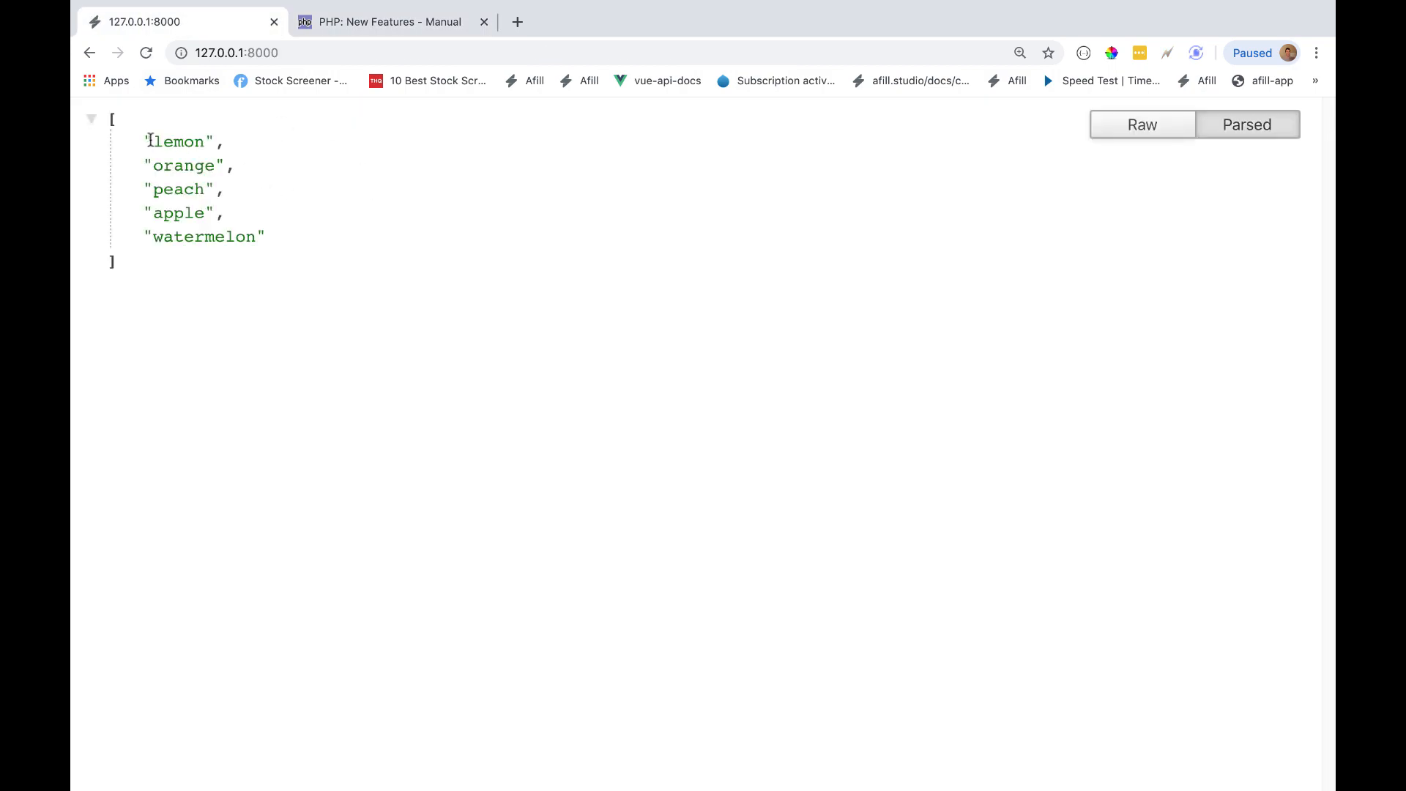
drag(144, 141, 265, 238)
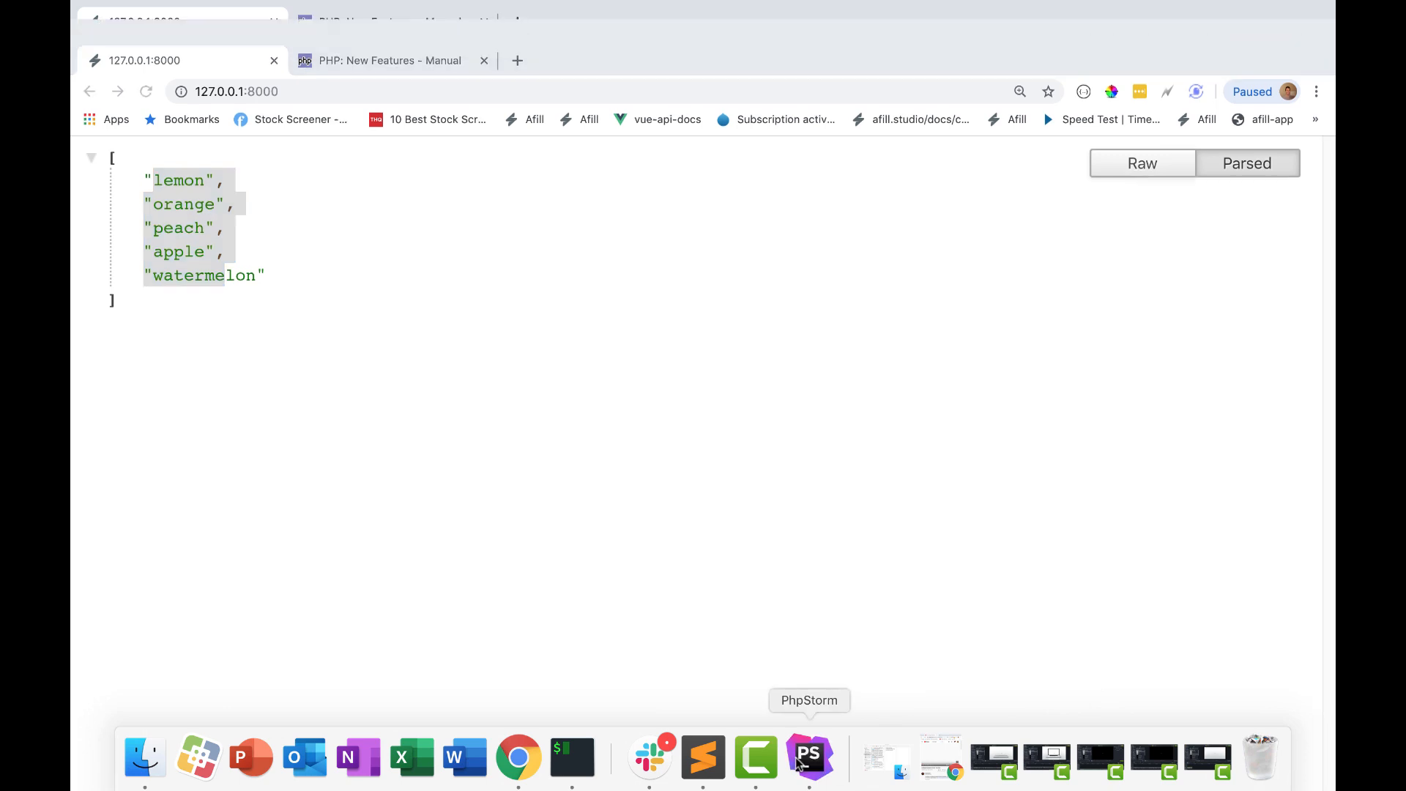
click(808, 756)
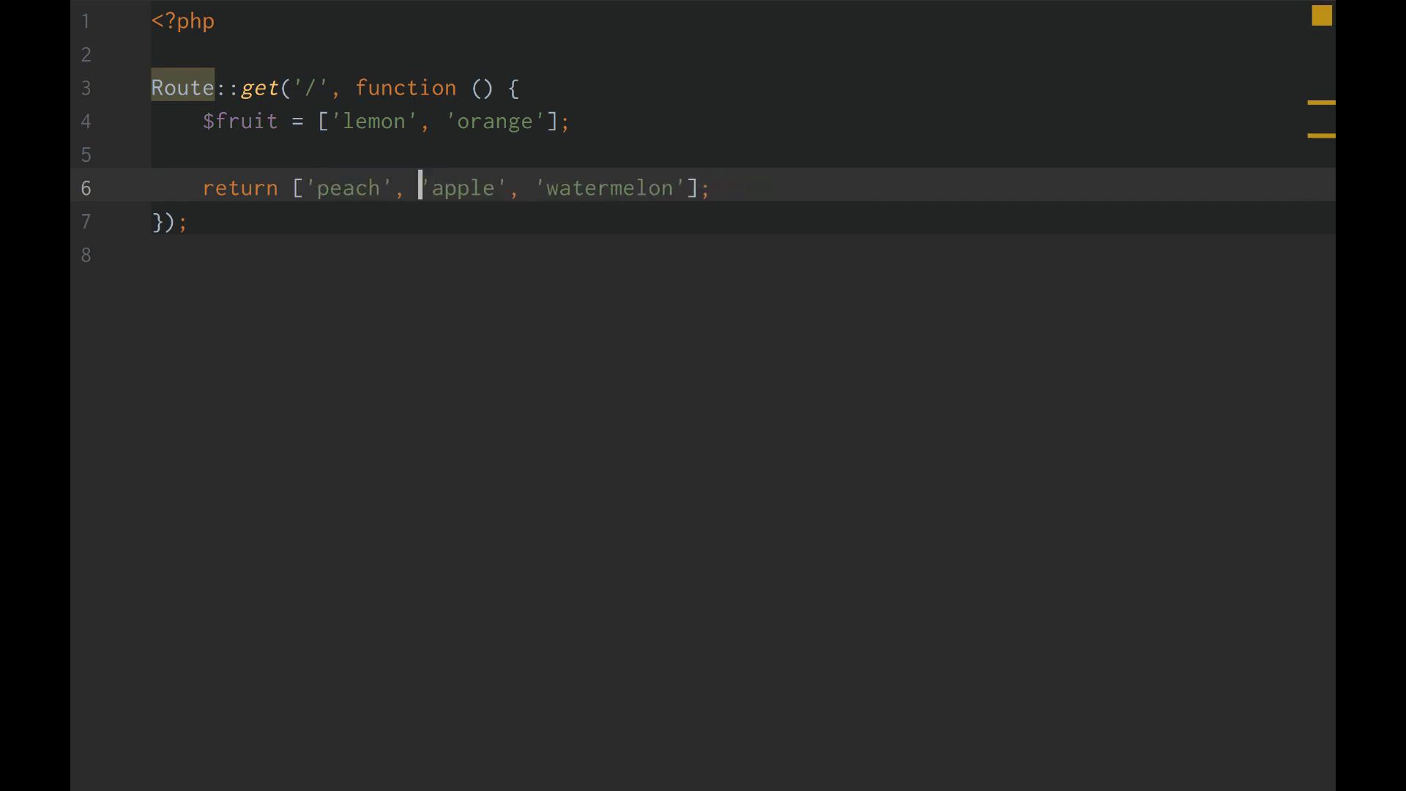
Insert ...$fruit, after 'apple' so the array reads ['peach', 'apple', ...$fruit, 'watermelon'].
text(...$fruit,)
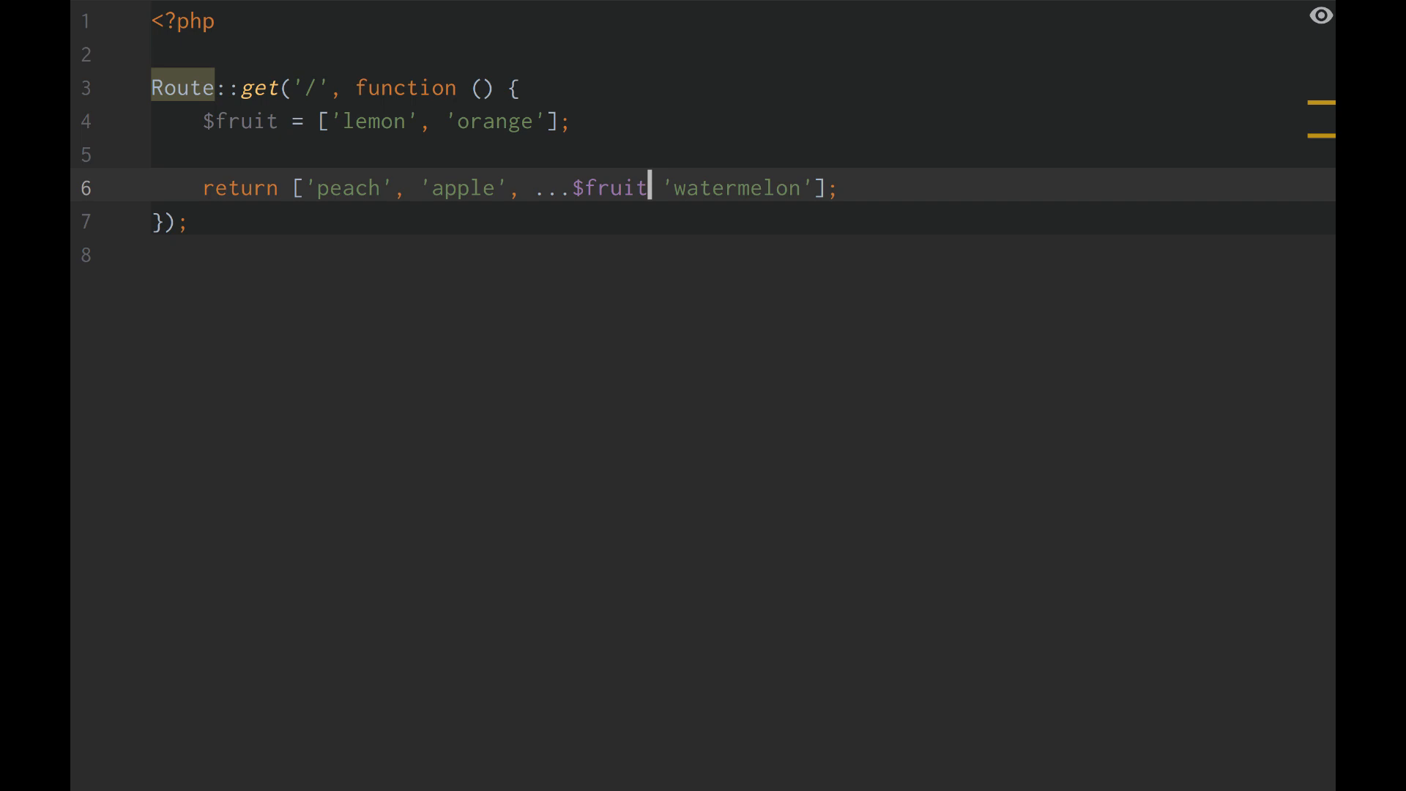
text(,)
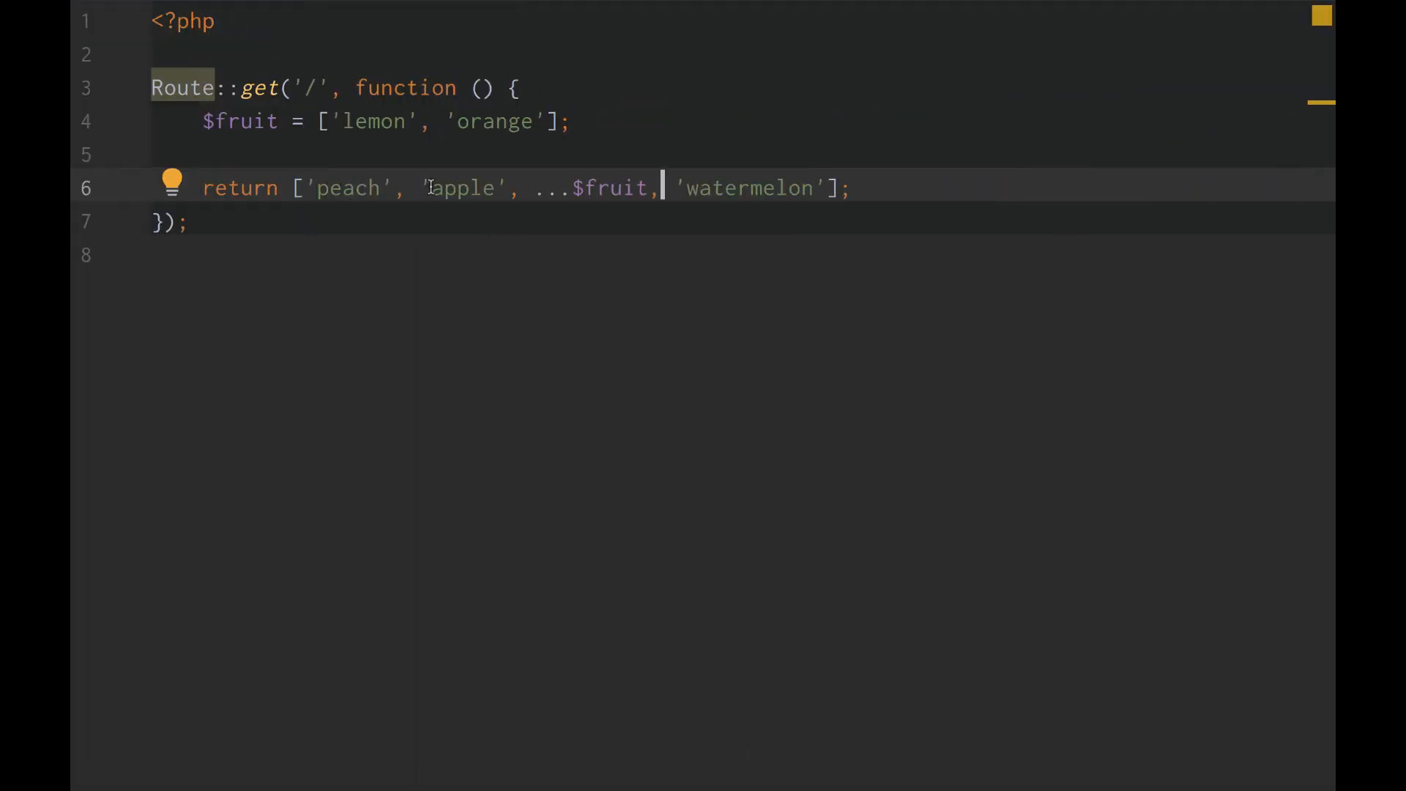
mouse_move(809, 757)
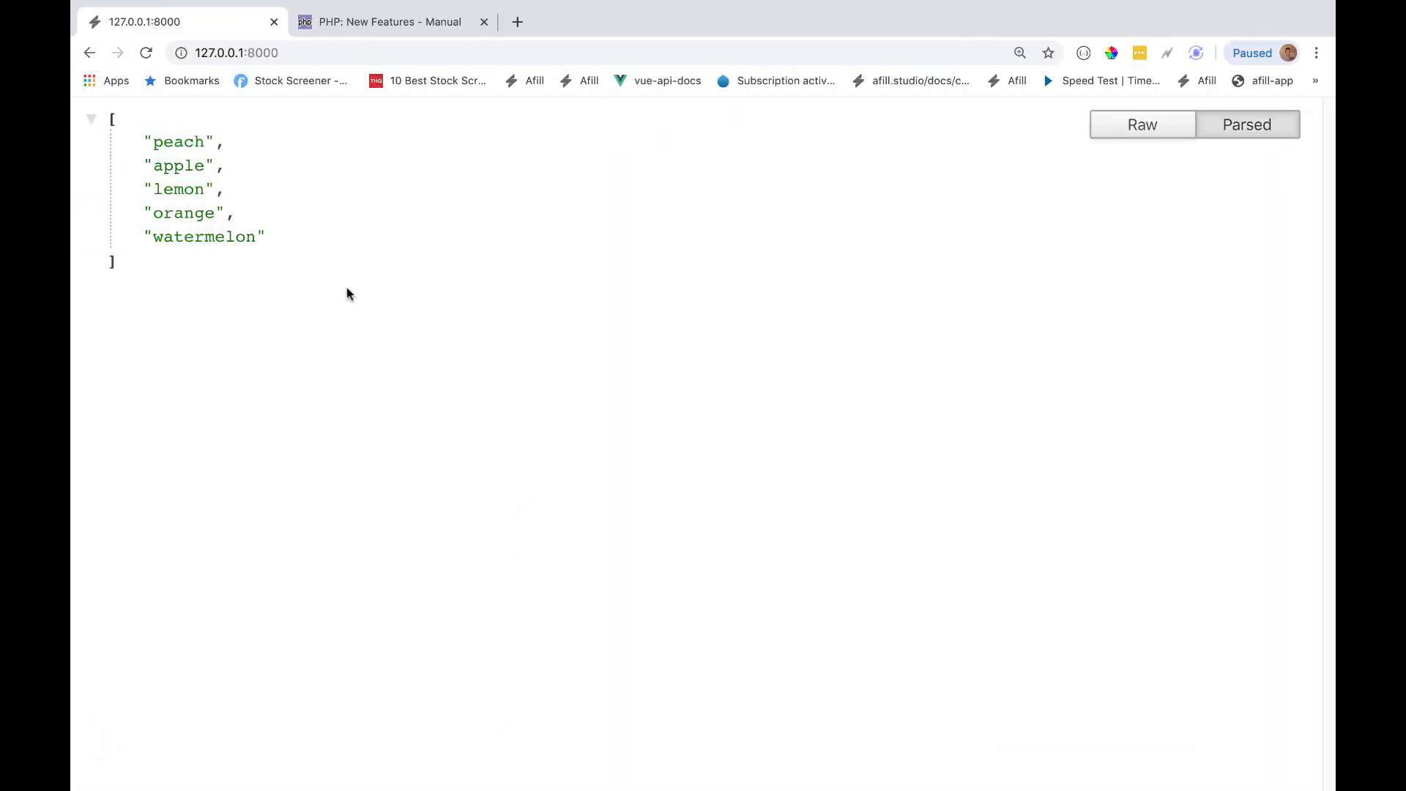
Confirm the refreshed JSON shows peach, apple, lemon, orange, watermelon.
double_click(180, 165)
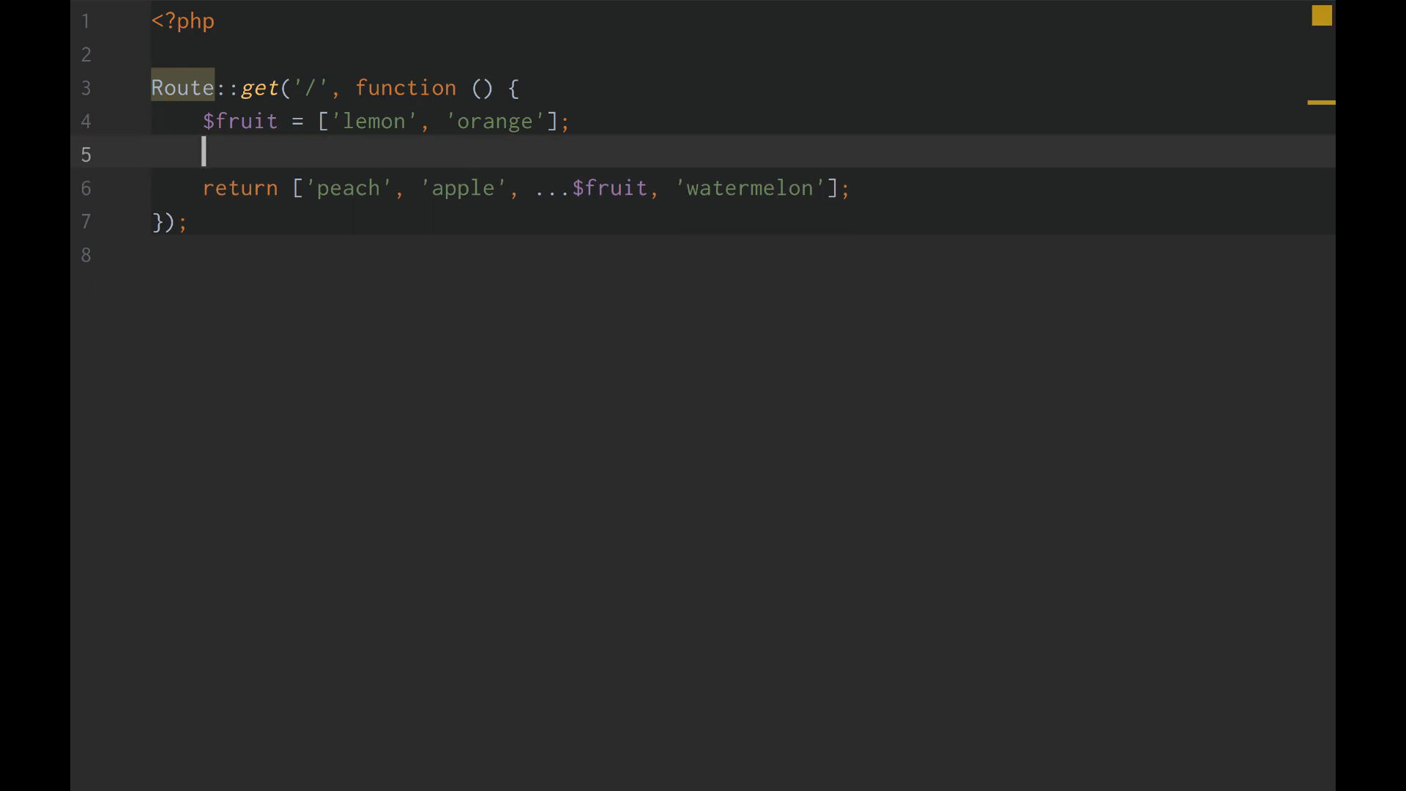
Define $more_fruit = ['peach', 'apple', 'watermelon']; below $fruit.
text($more_fruit =)
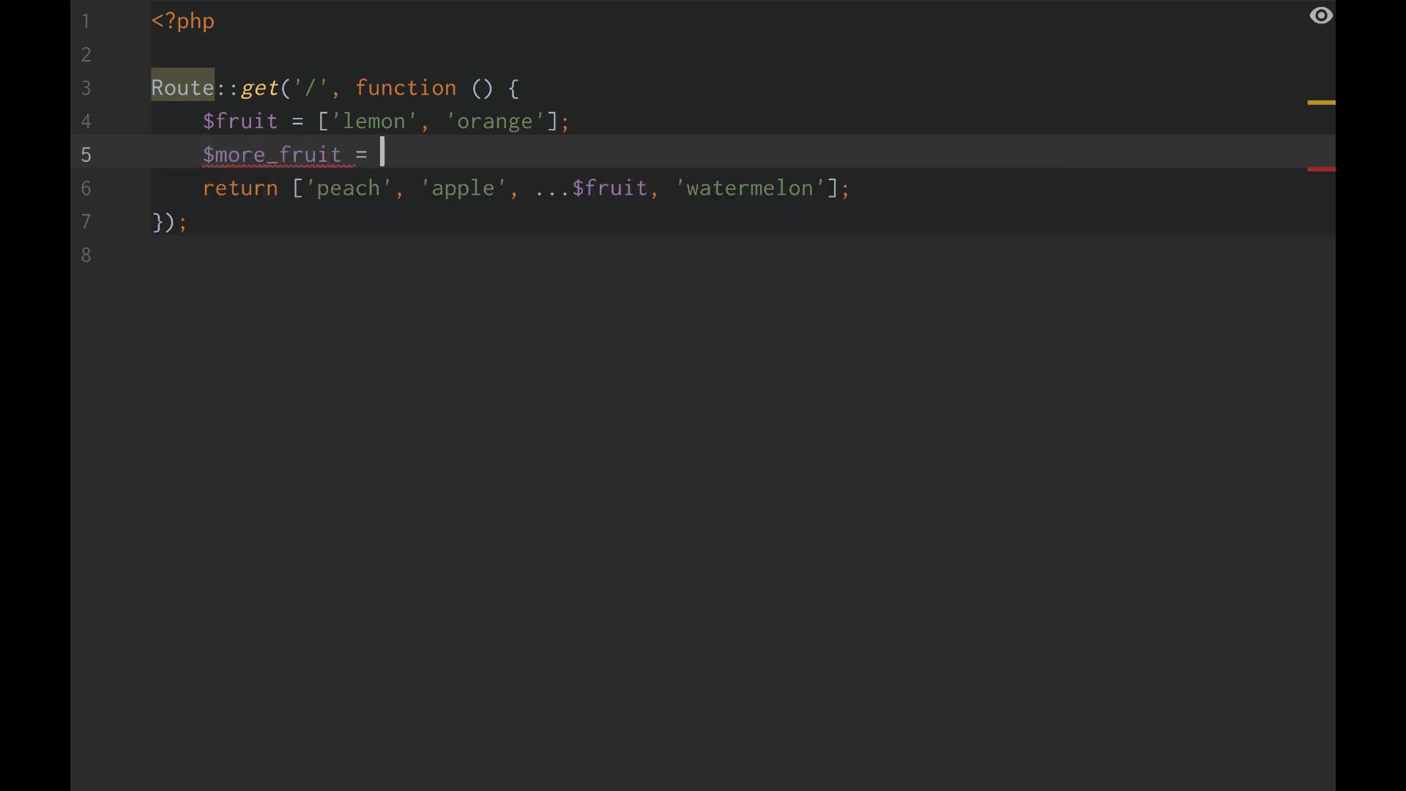
text(['peach'])
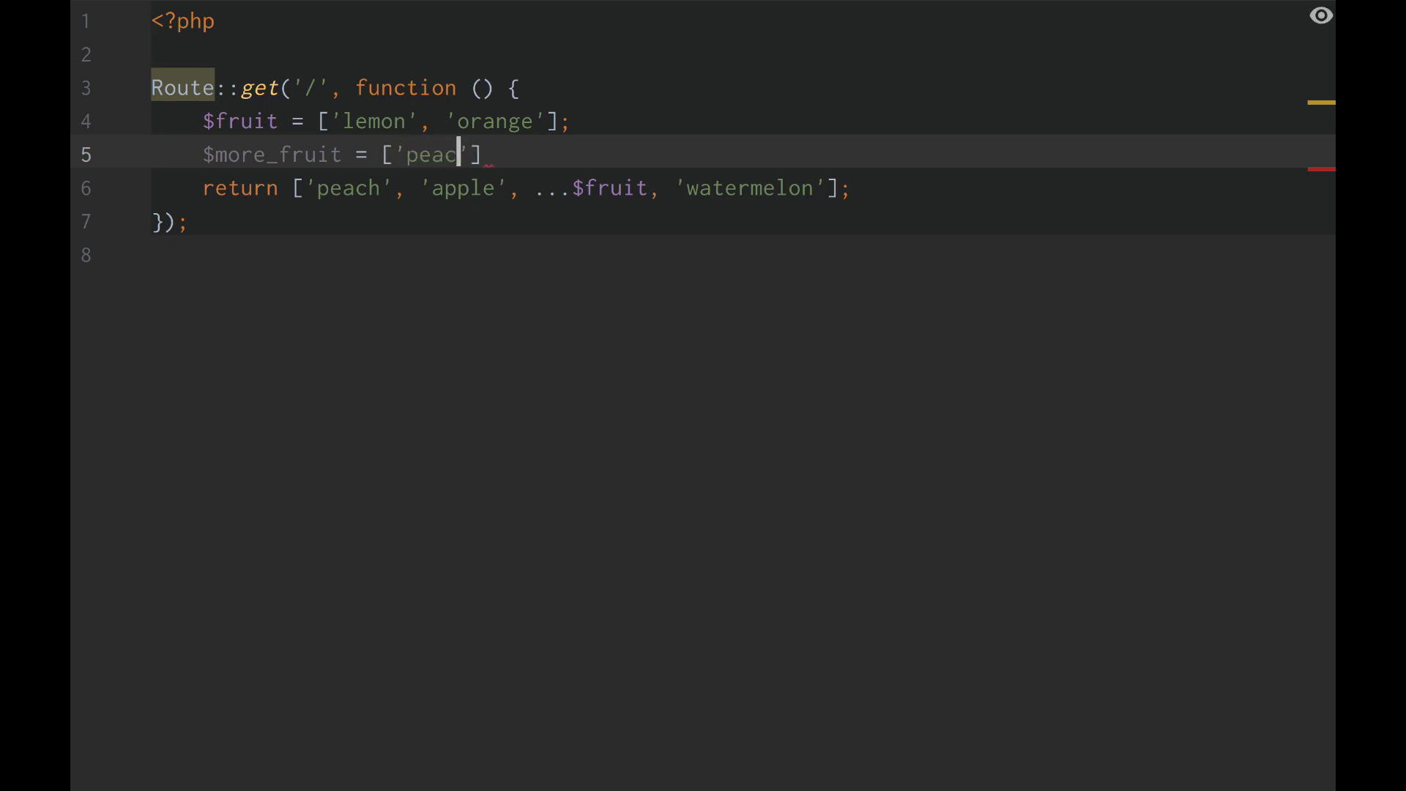
text(h', 'apple')
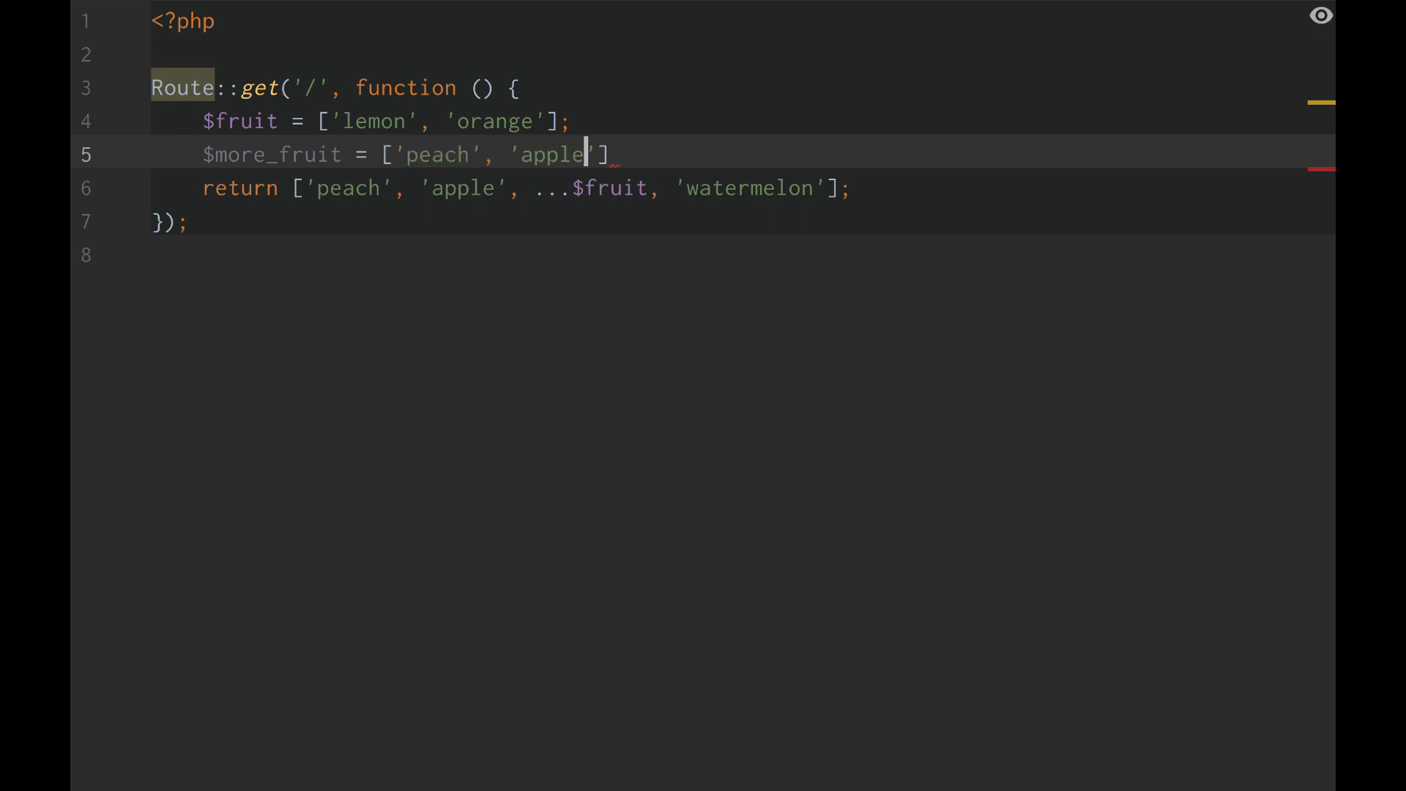
text(, 'watermelon')
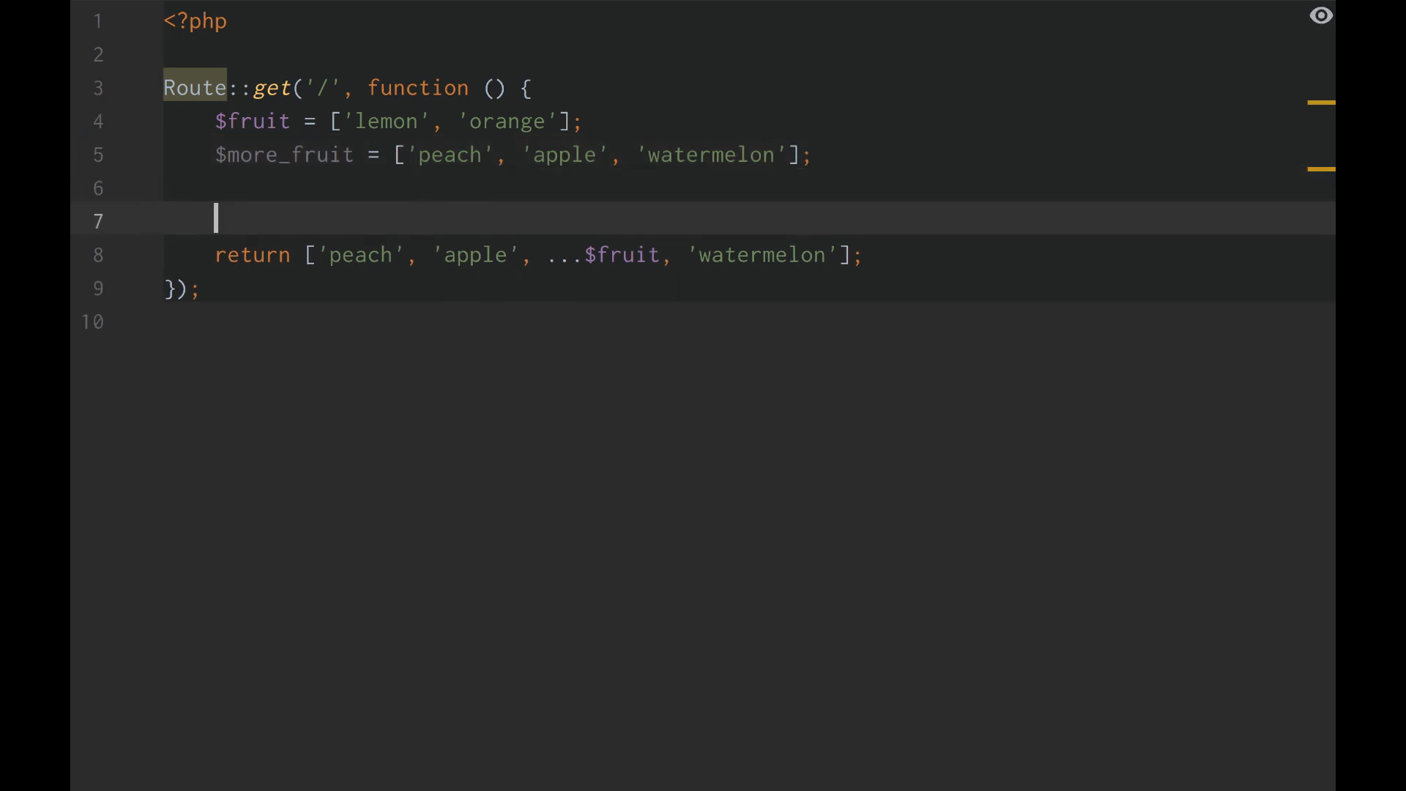
Return [...$fruit, ...$more_fruit] so both arrays are unpacked into one list.
text(return [...)
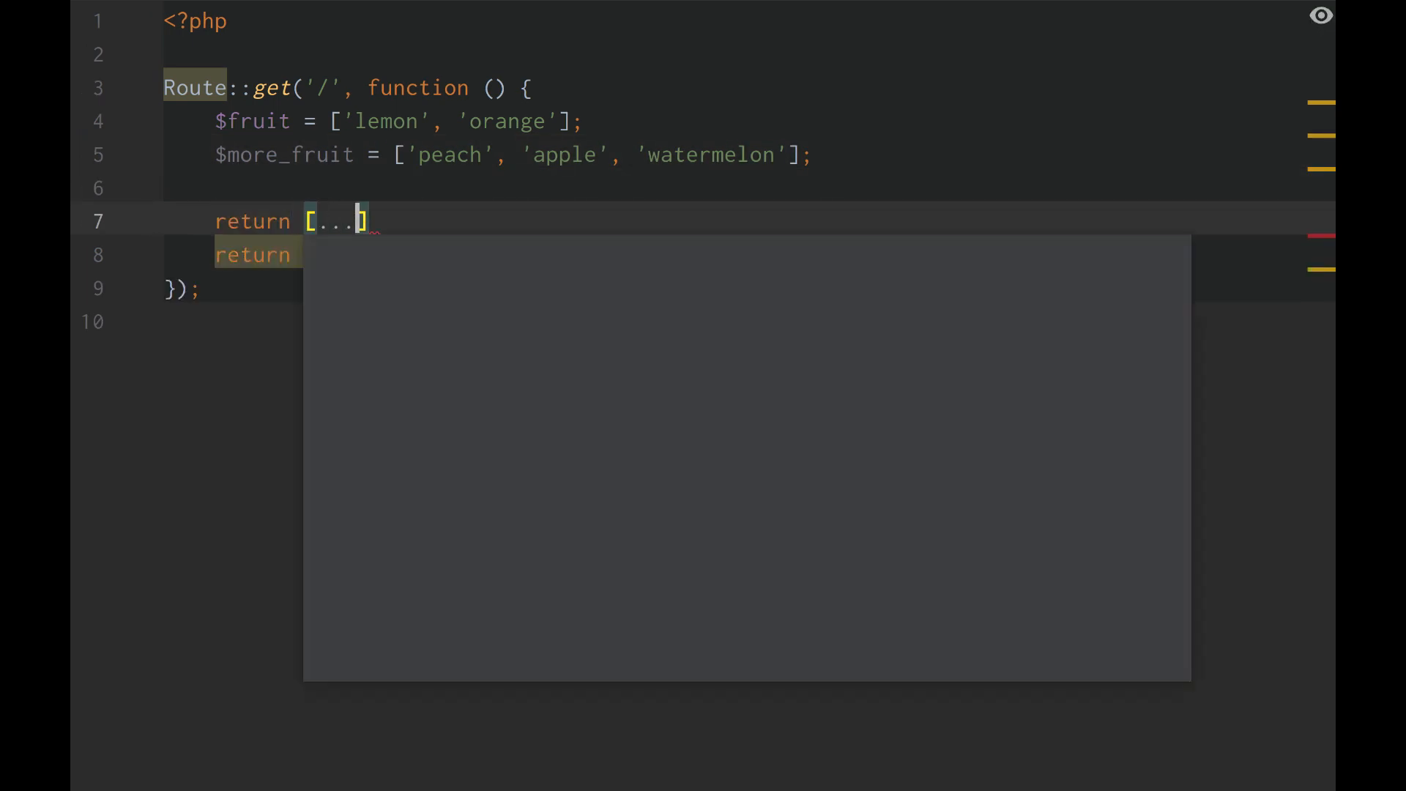
text($fruit, $more_fruit)
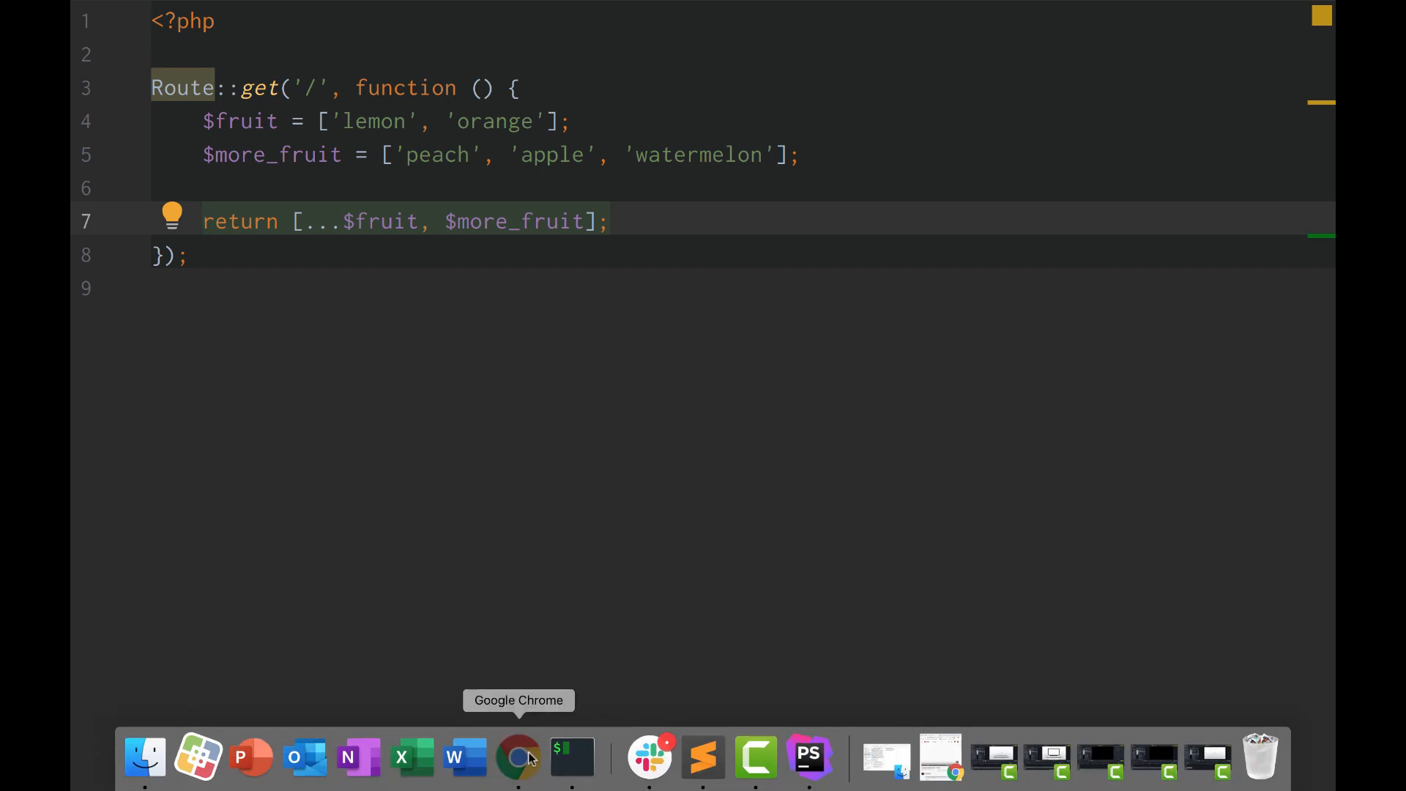
click(519, 757)
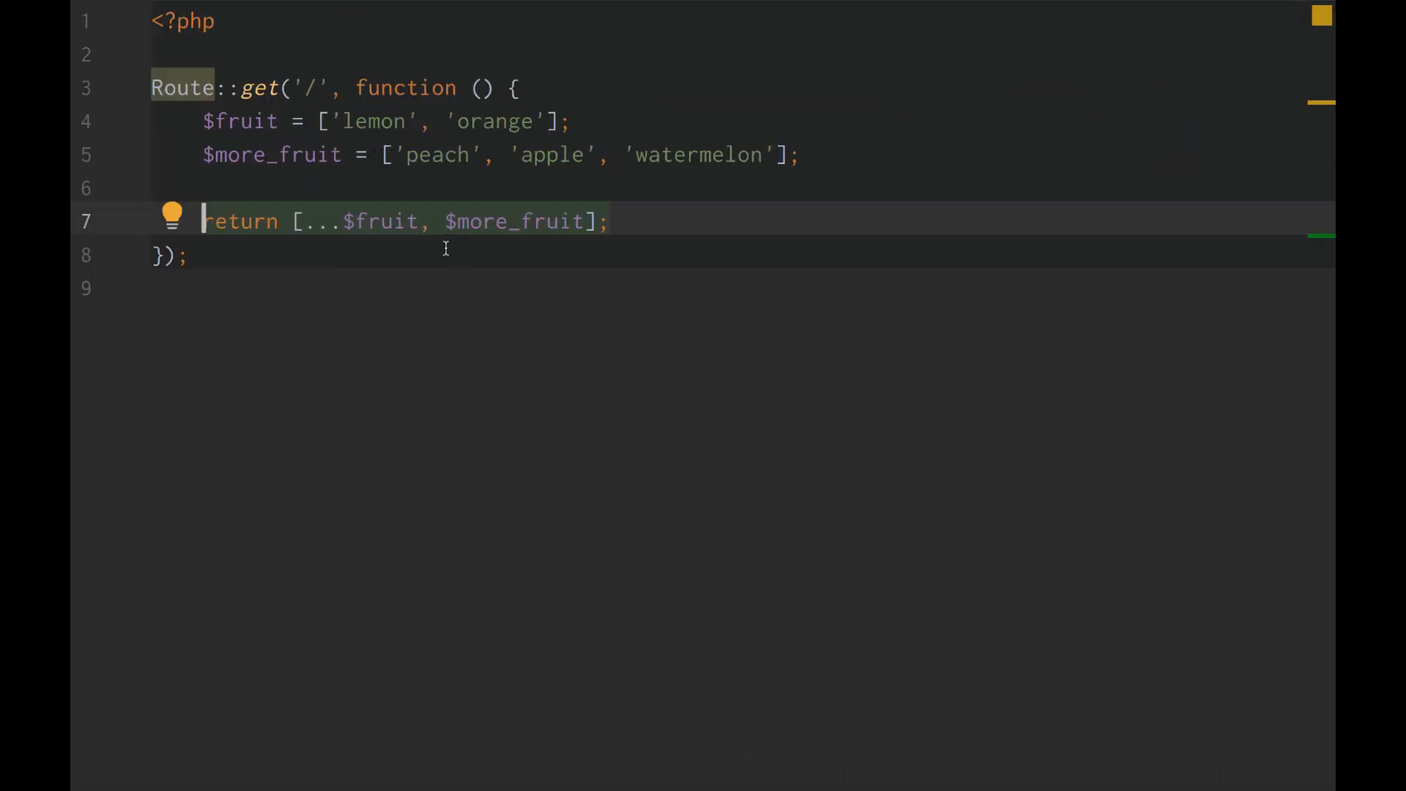
text(...)
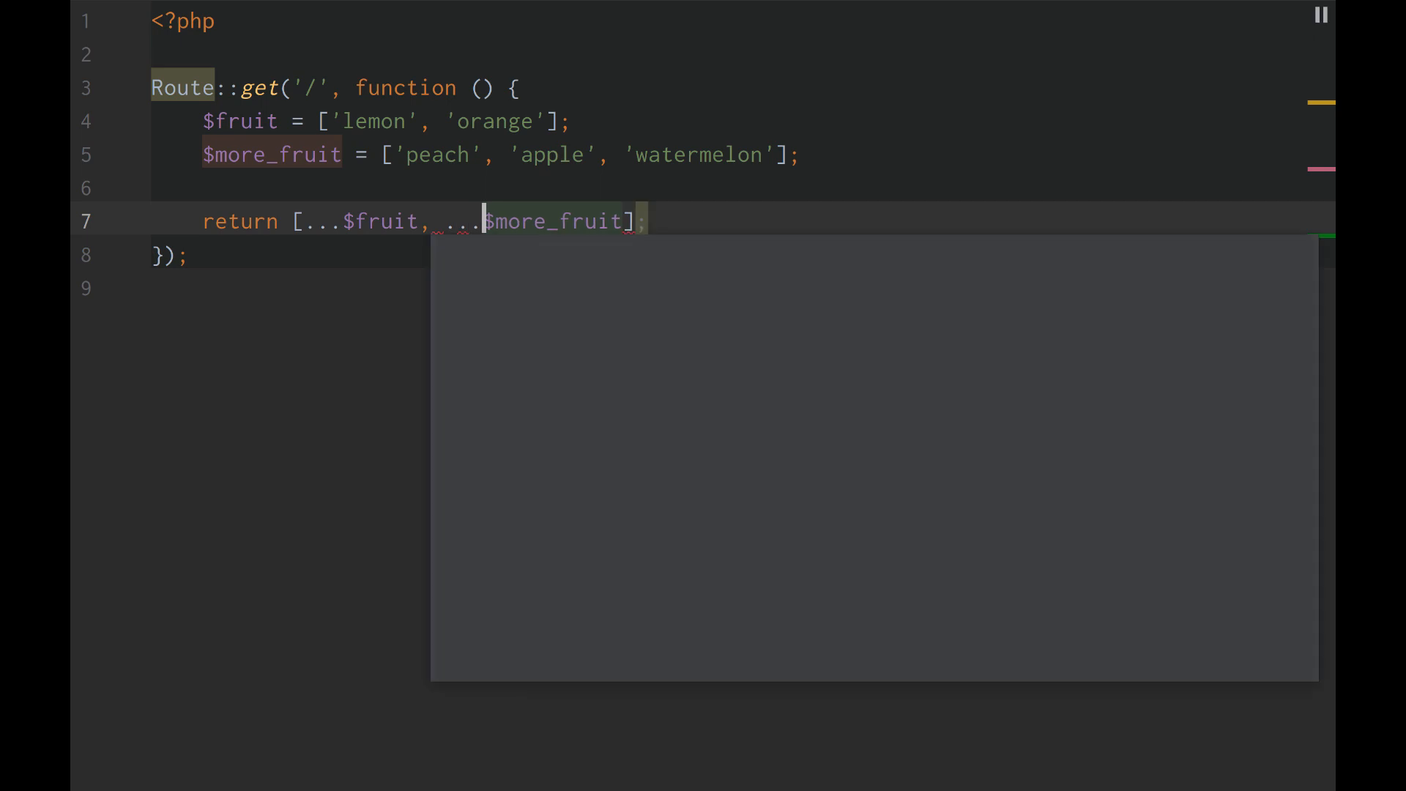
key(ctrl+space)
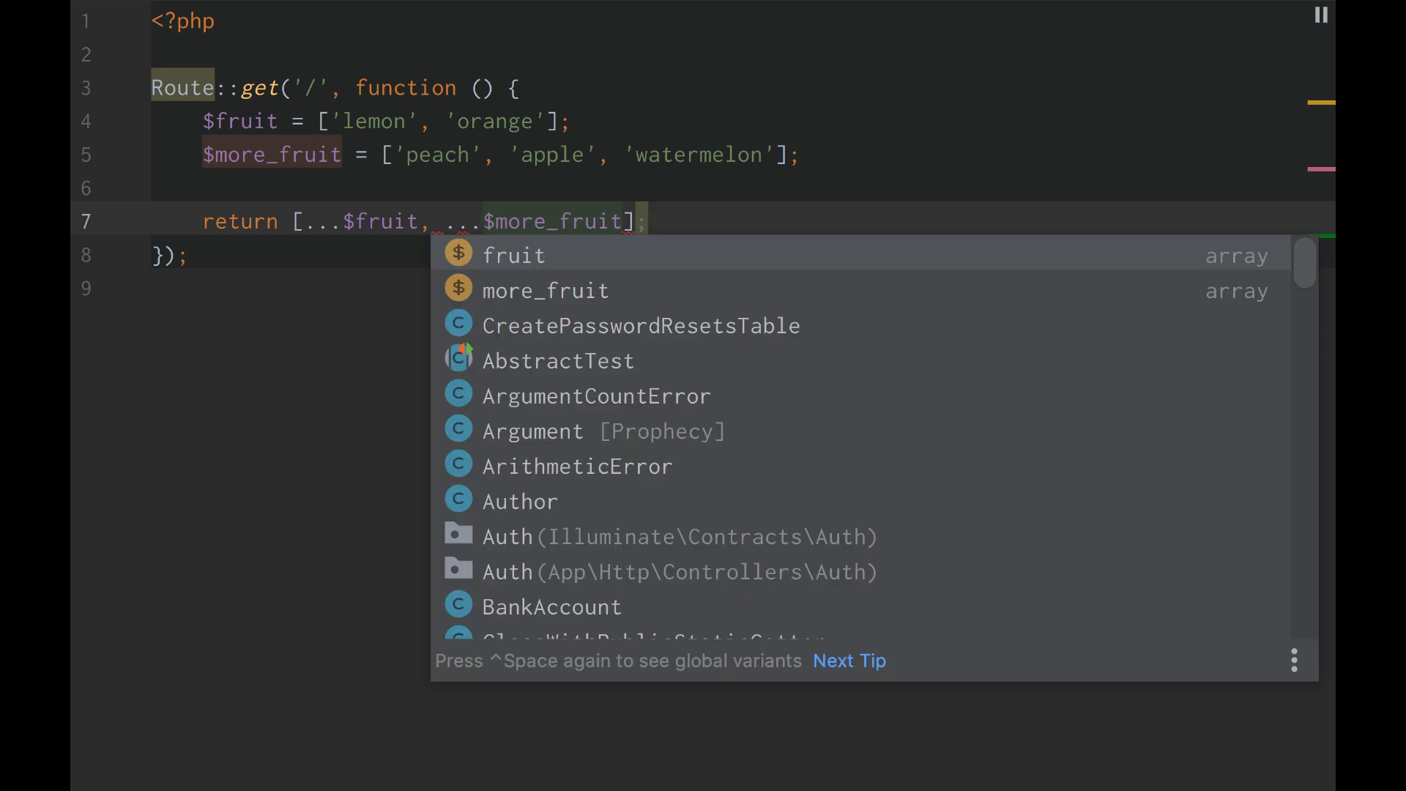
key(Escape)
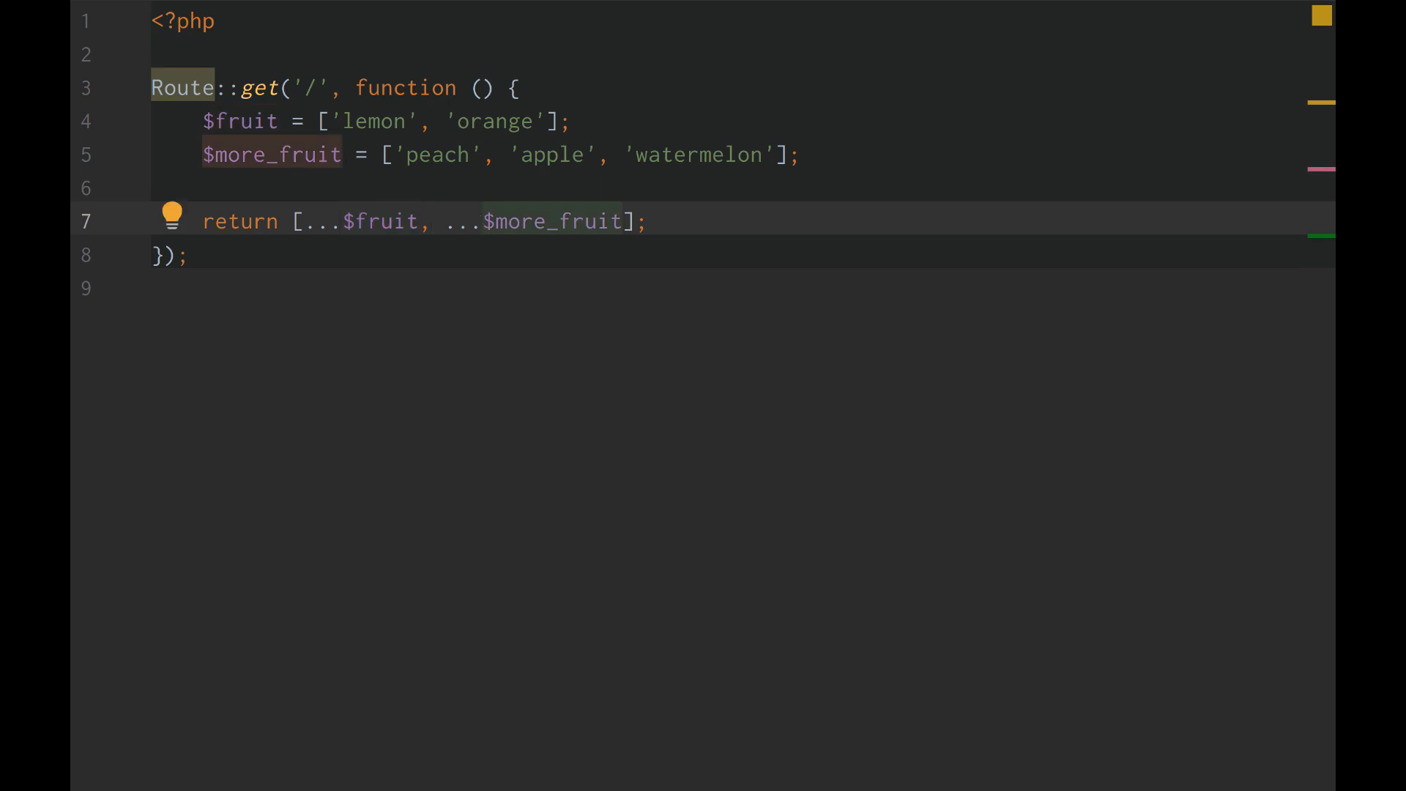
click(483, 221)
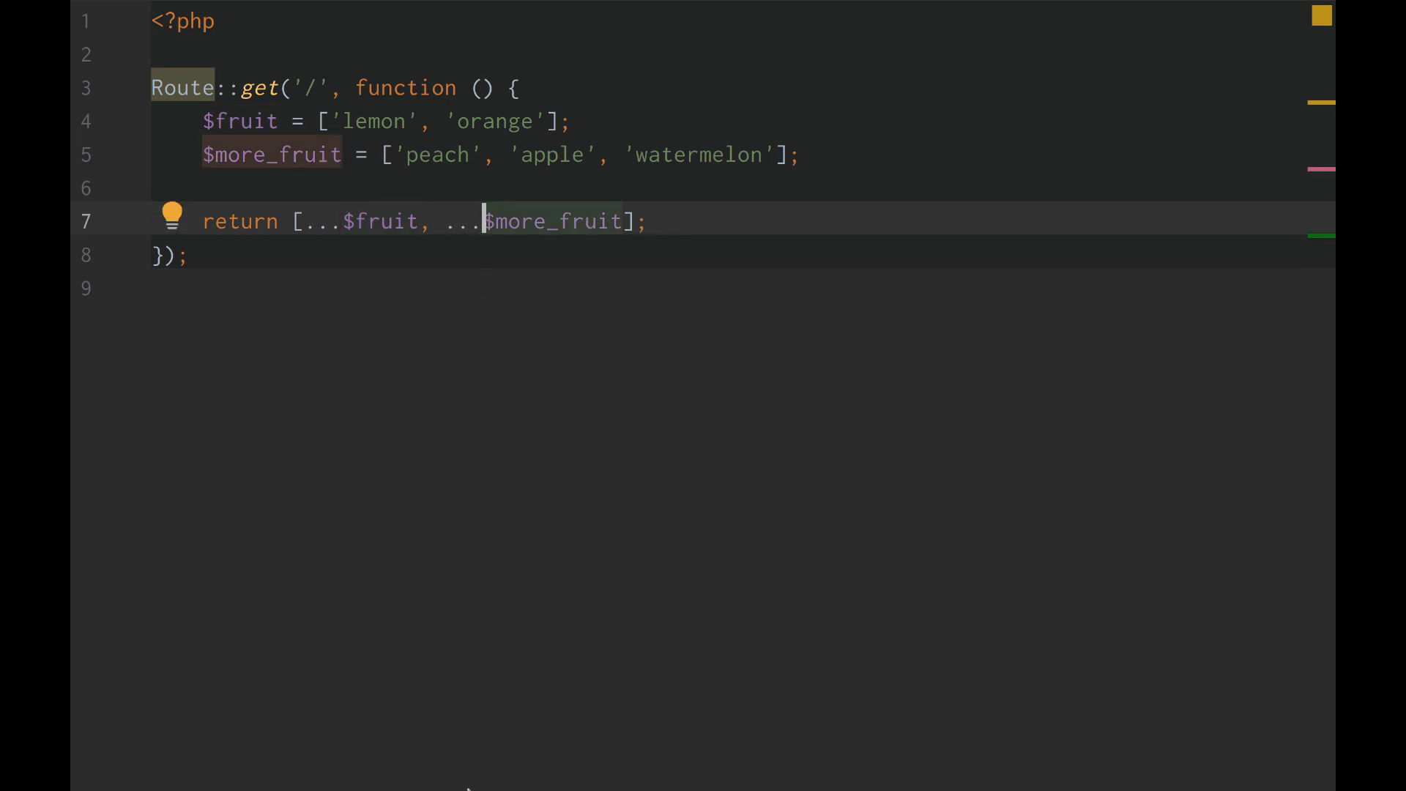
mouse_move(518, 757)
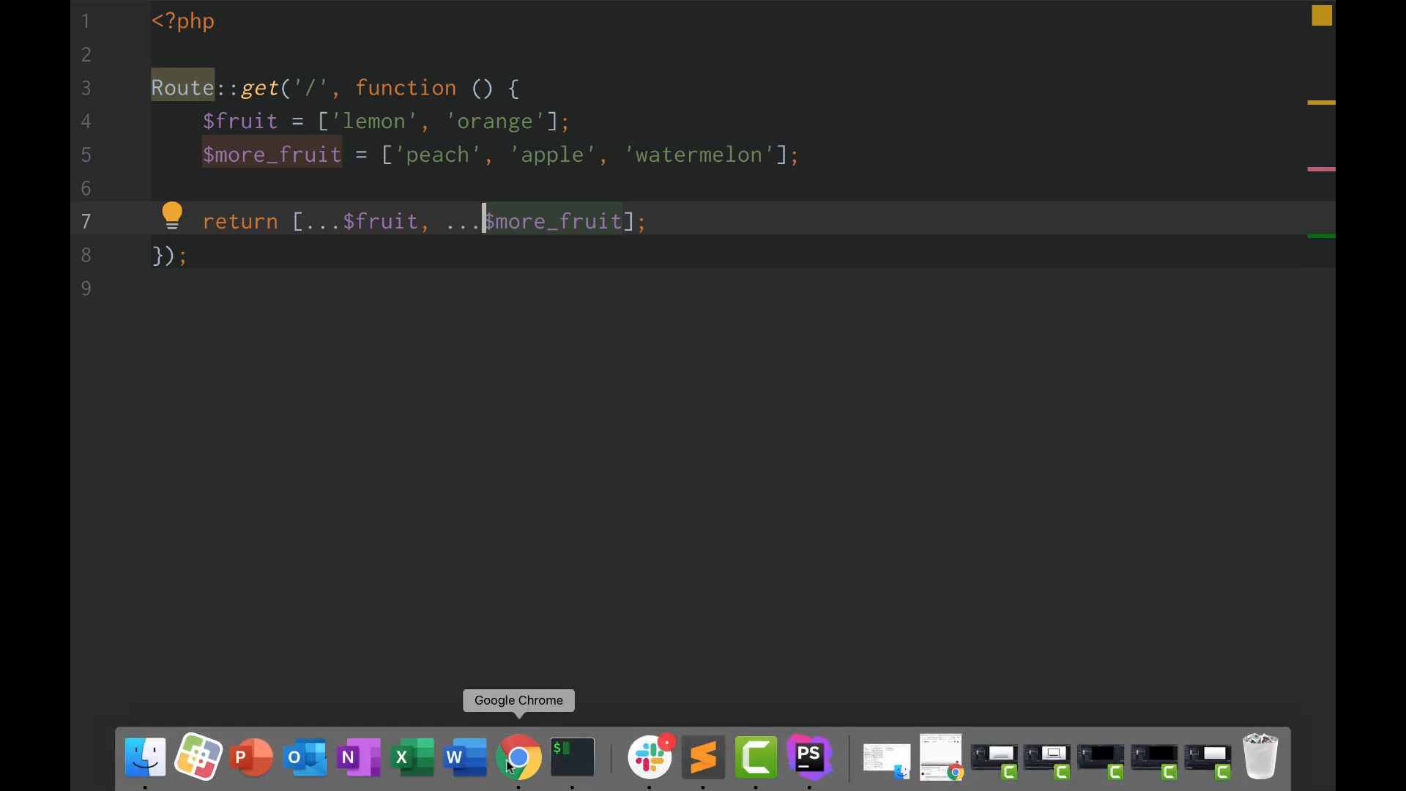
Check the app lists lemon, orange, peach, apple, watermelon, then view the PHP manual's unpacking section.
click(518, 757)
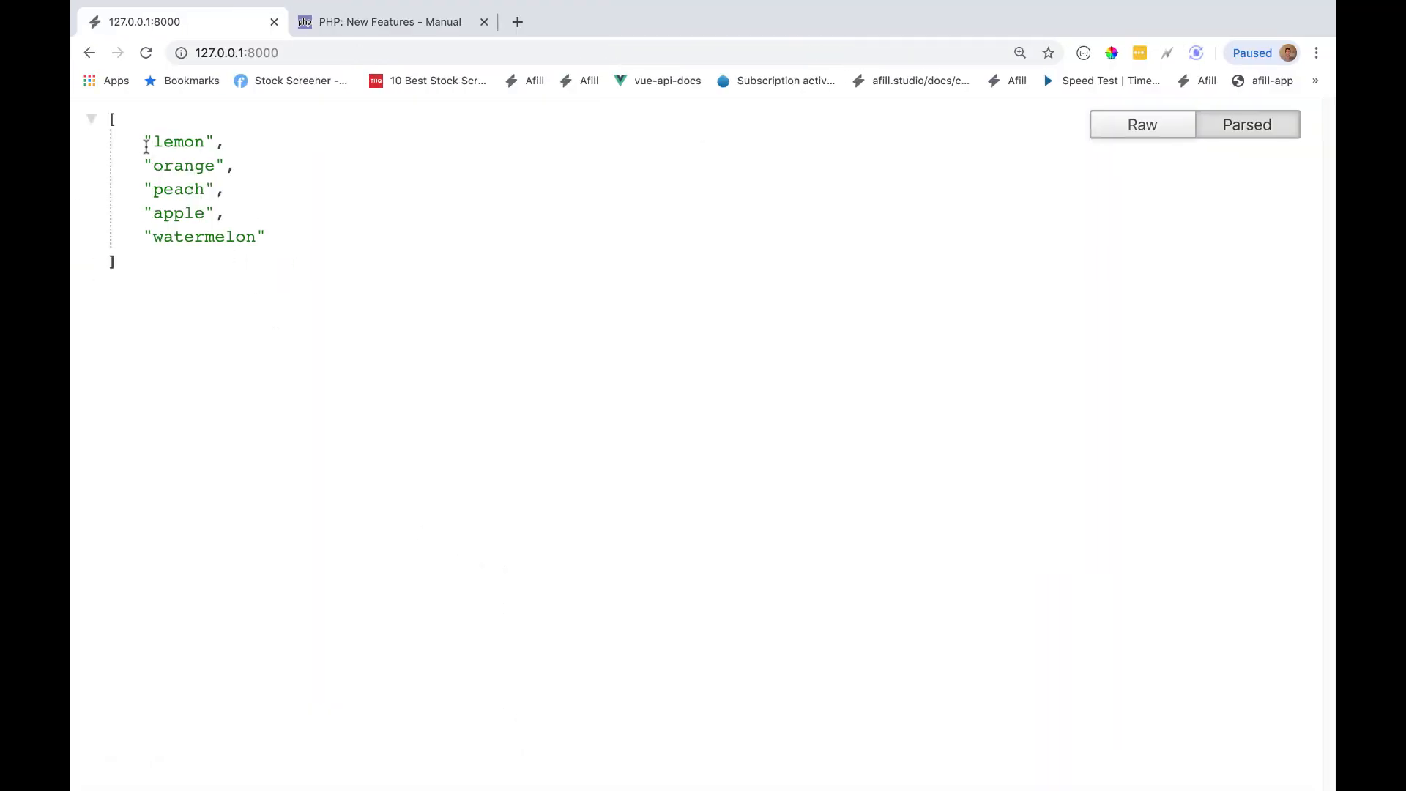
mouse_move(195, 177)
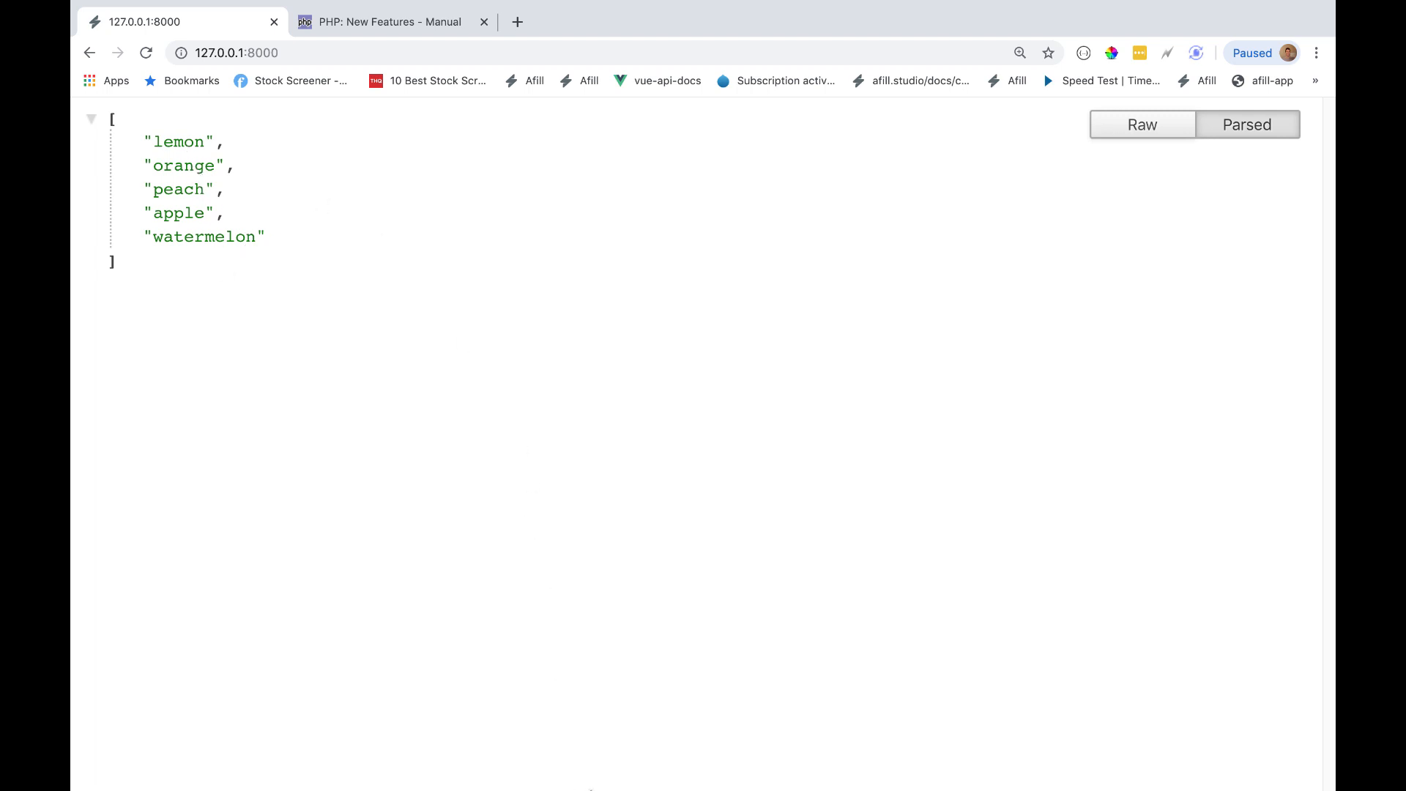
click(397, 21)
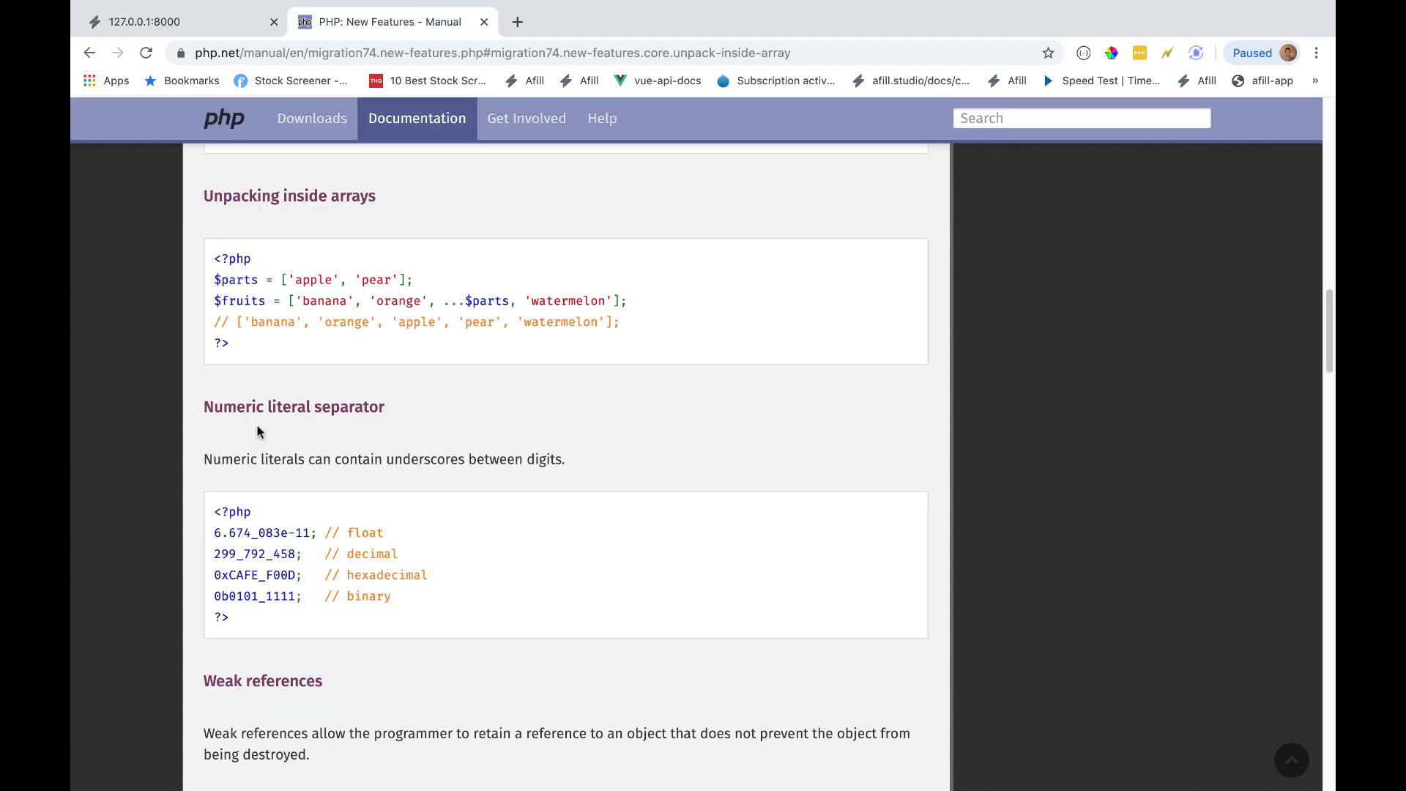